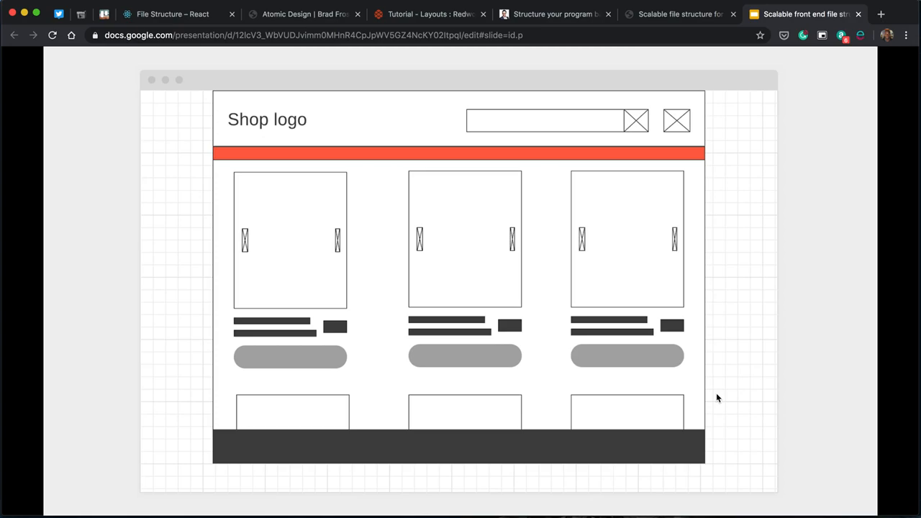
{"action": "mouse_move", "coordinate": [710, 129]}
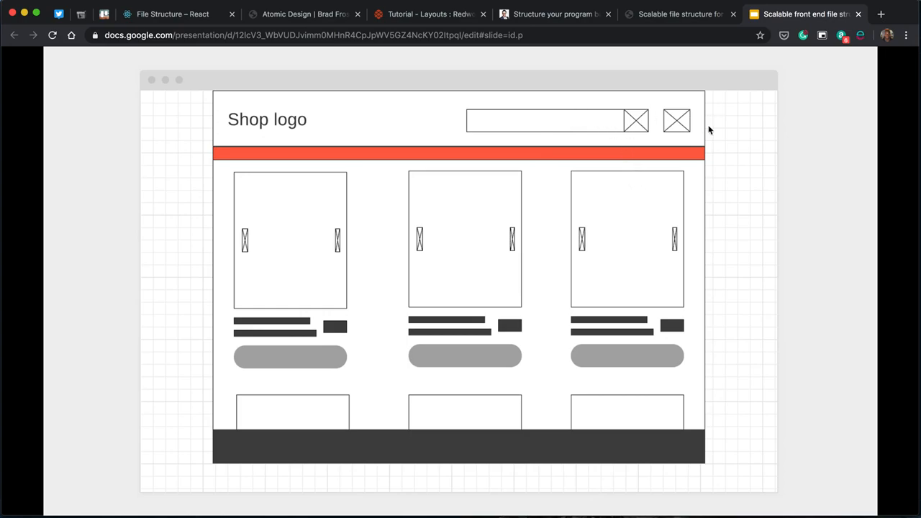
{"action": "mouse_move", "coordinate": [670, 149]}
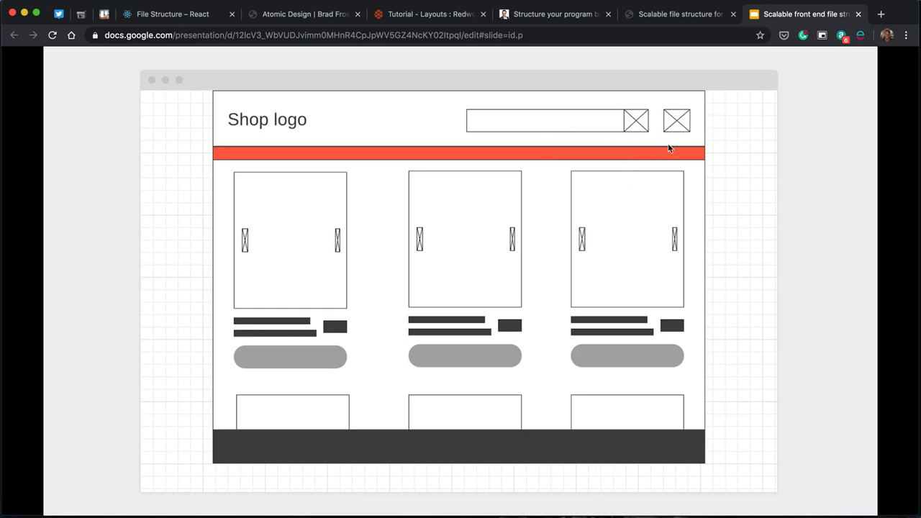
{"action": "mouse_move", "coordinate": [703, 175]}
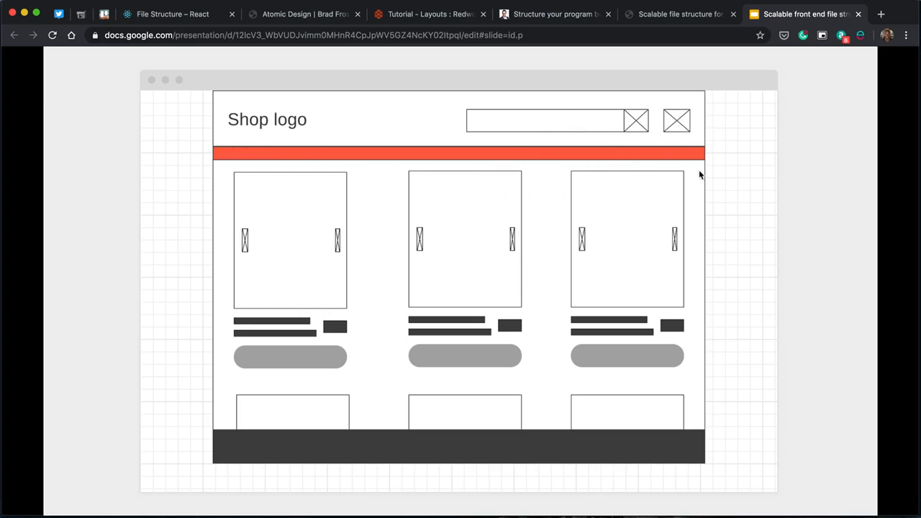
{"action": "mouse_move", "coordinate": [225, 155]}
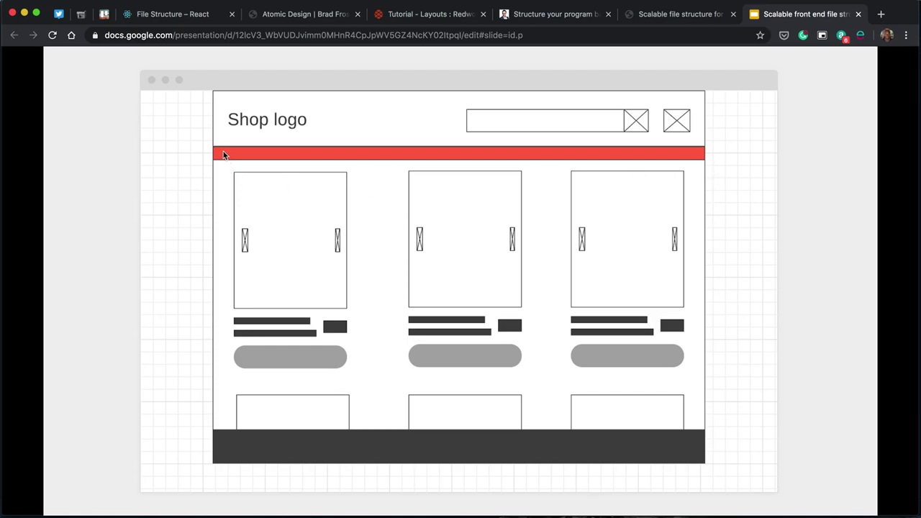
{"action": "mouse_move", "coordinate": [652, 164]}
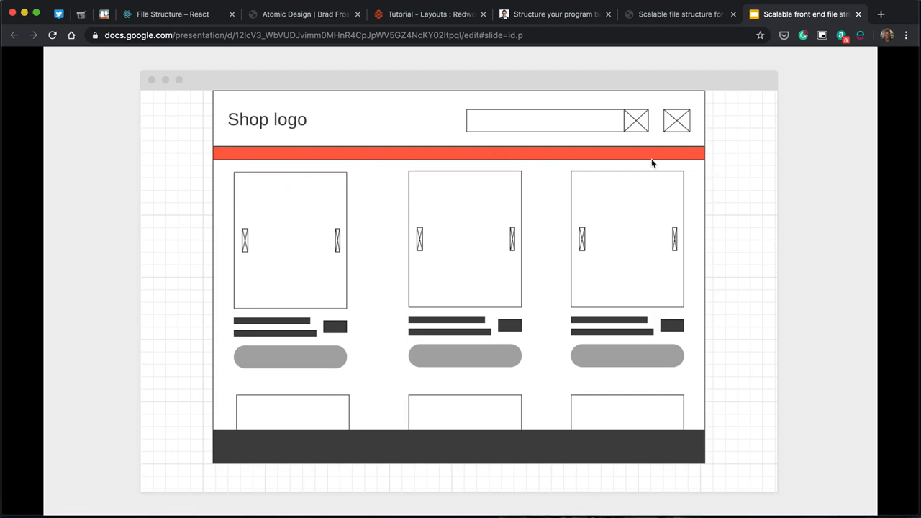
{"action": "mouse_move", "coordinate": [481, 282]}
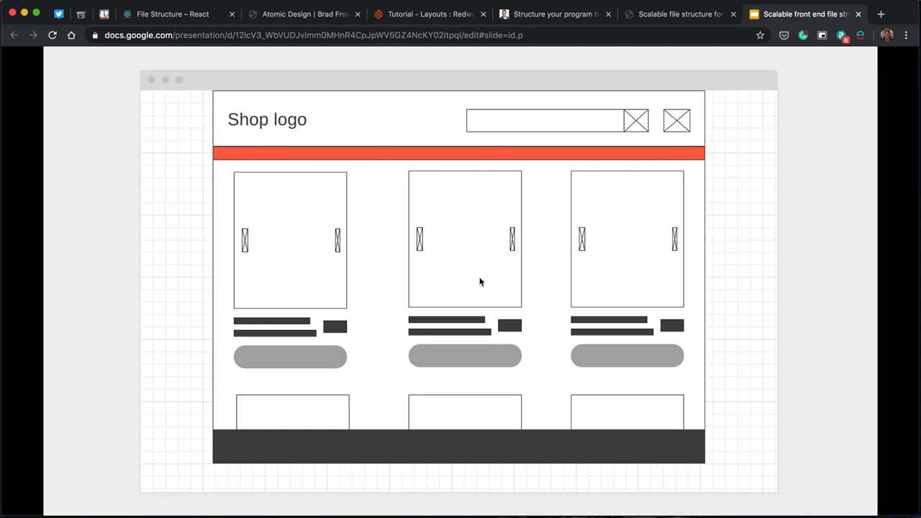
{"action": "mouse_move", "coordinate": [680, 250]}
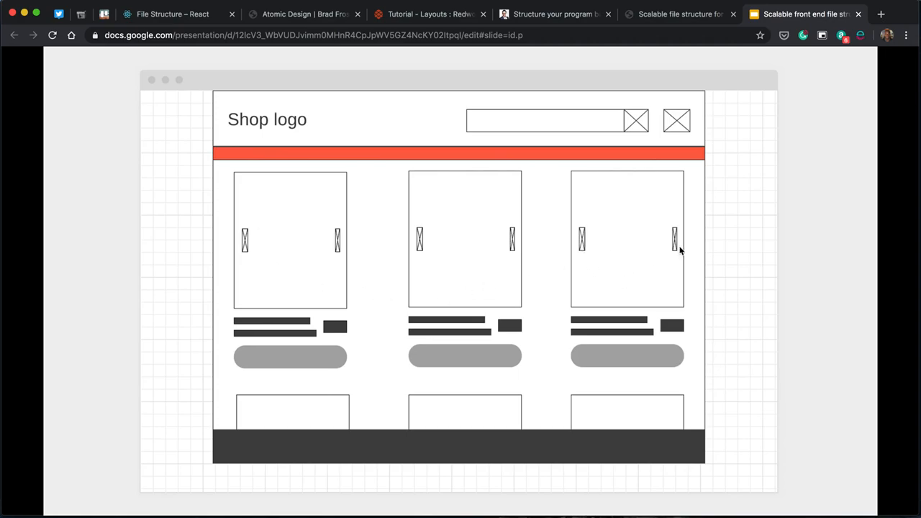
{"action": "mouse_move", "coordinate": [602, 337]}
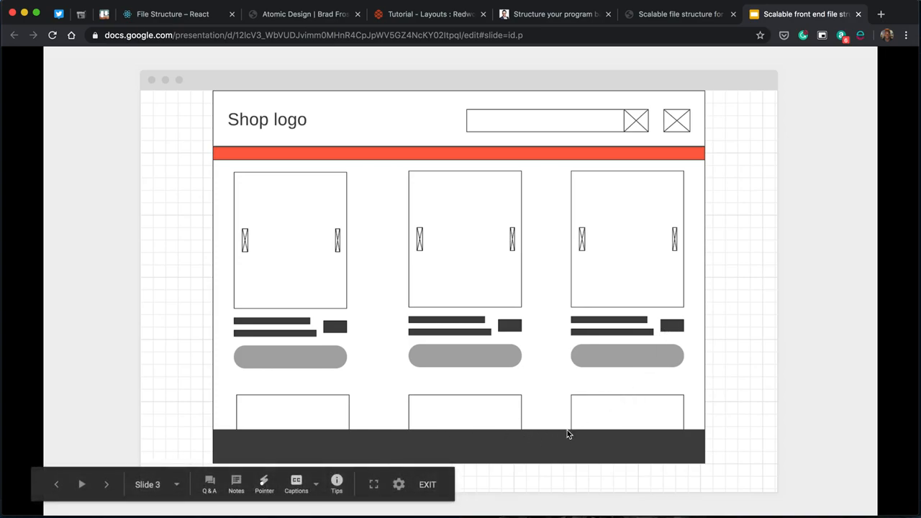
{"action": "mouse_move", "coordinate": [535, 346]}
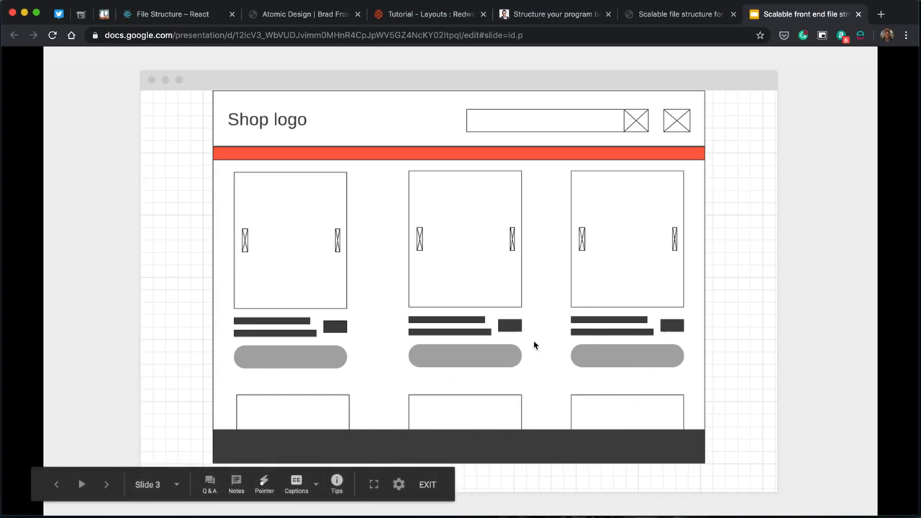
Advance the presentation from the shop home wireframe to the cart wireframe slide.
{"action": "left_click", "coordinate": [106, 484]}
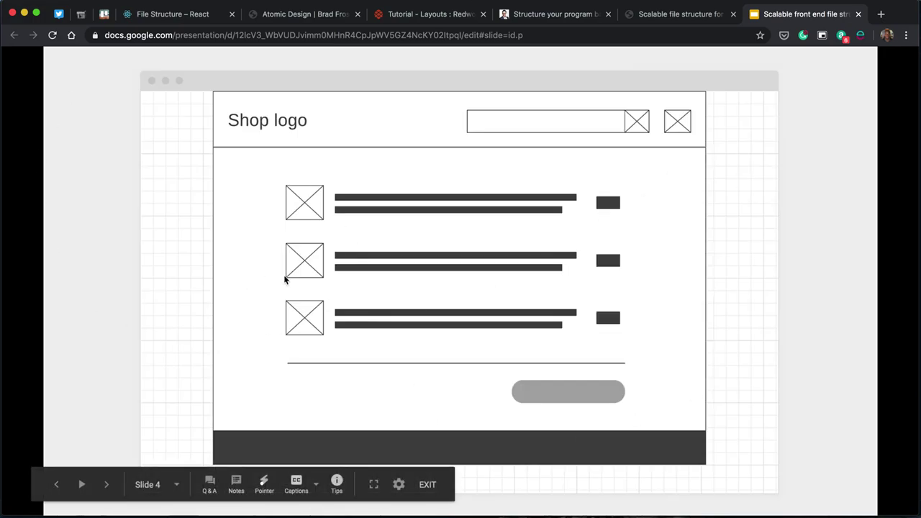
{"action": "mouse_move", "coordinate": [445, 418]}
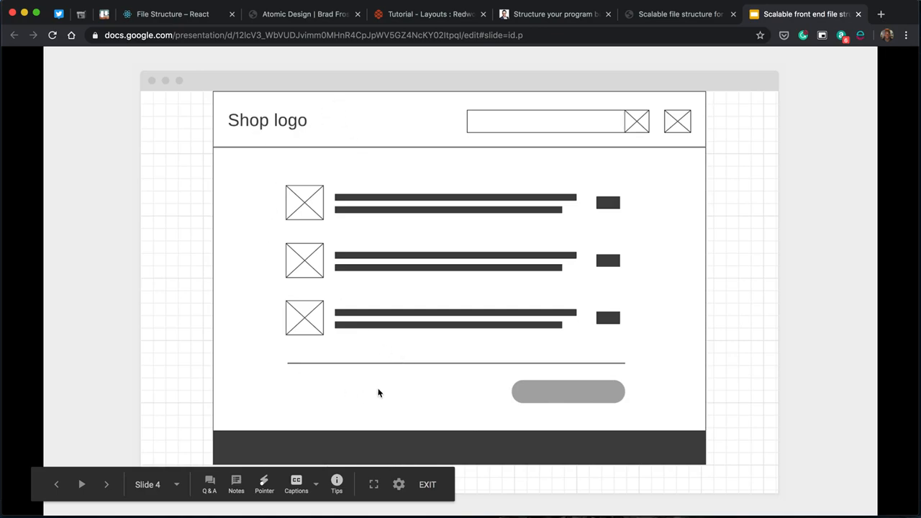
{"action": "mouse_move", "coordinate": [432, 323]}
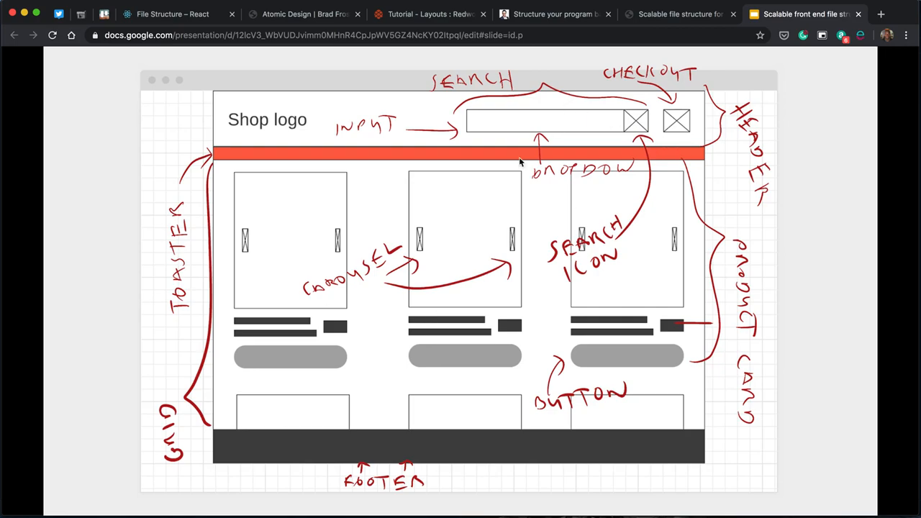
{"action": "mouse_move", "coordinate": [684, 89]}
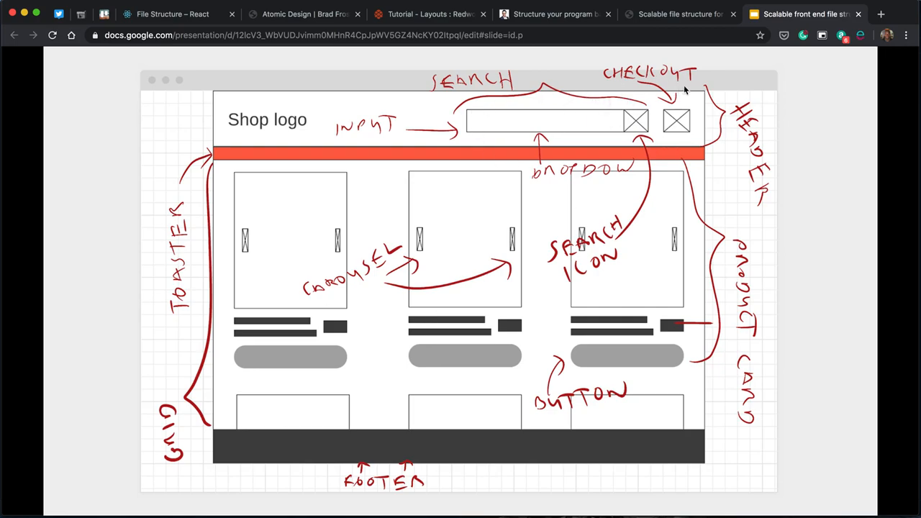
{"action": "mouse_move", "coordinate": [340, 431]}
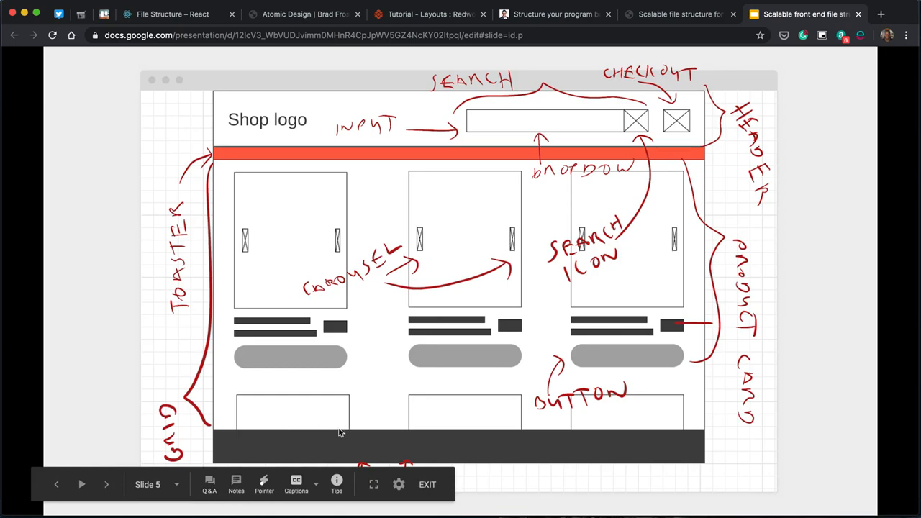
{"action": "mouse_move", "coordinate": [208, 261]}
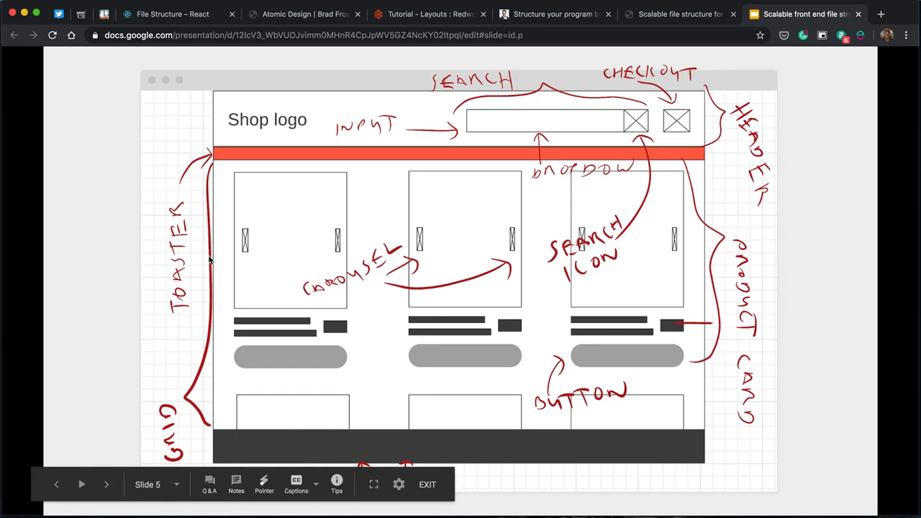
{"action": "mouse_move", "coordinate": [242, 288]}
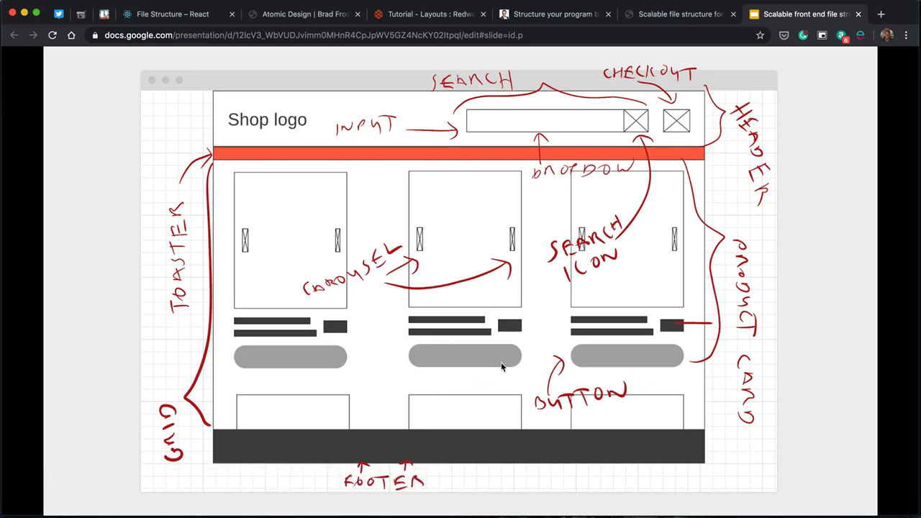
{"action": "mouse_move", "coordinate": [593, 367]}
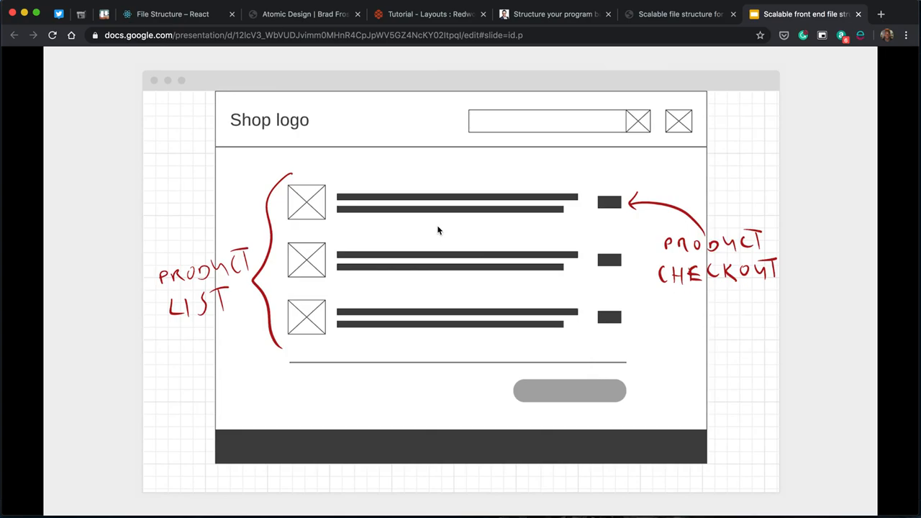
{"action": "mouse_move", "coordinate": [587, 218]}
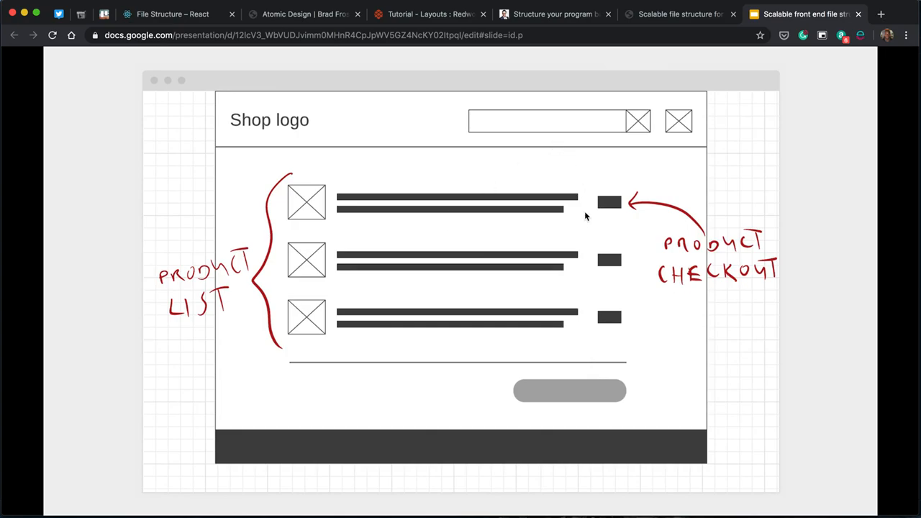
{"action": "mouse_move", "coordinate": [354, 203]}
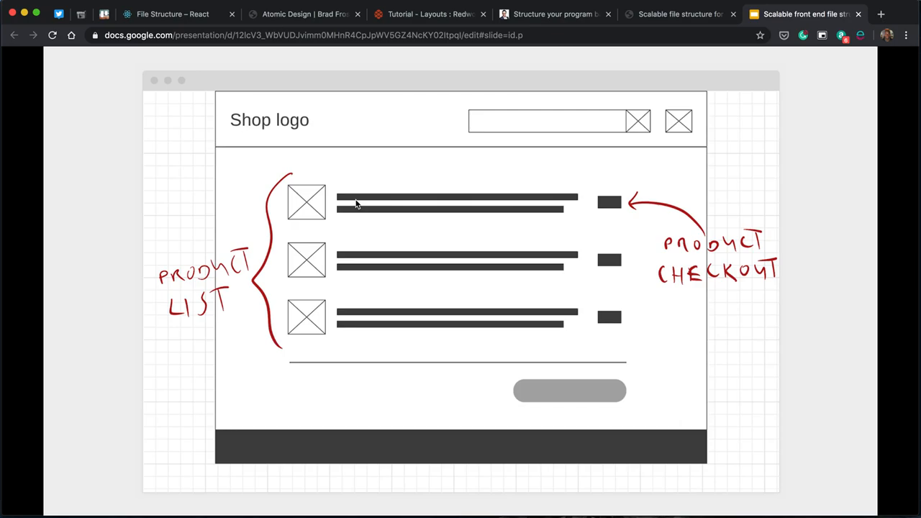
{"action": "mouse_move", "coordinate": [219, 27]}
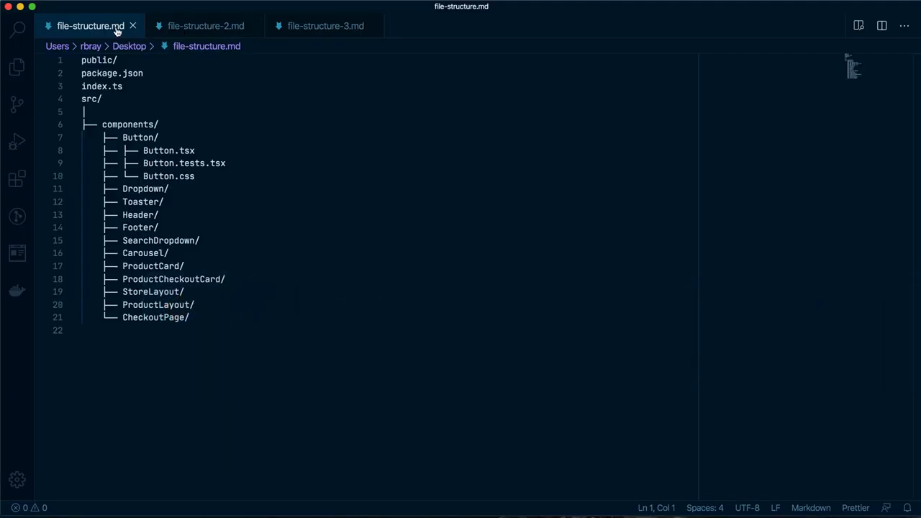
{"action": "mouse_move", "coordinate": [201, 202]}
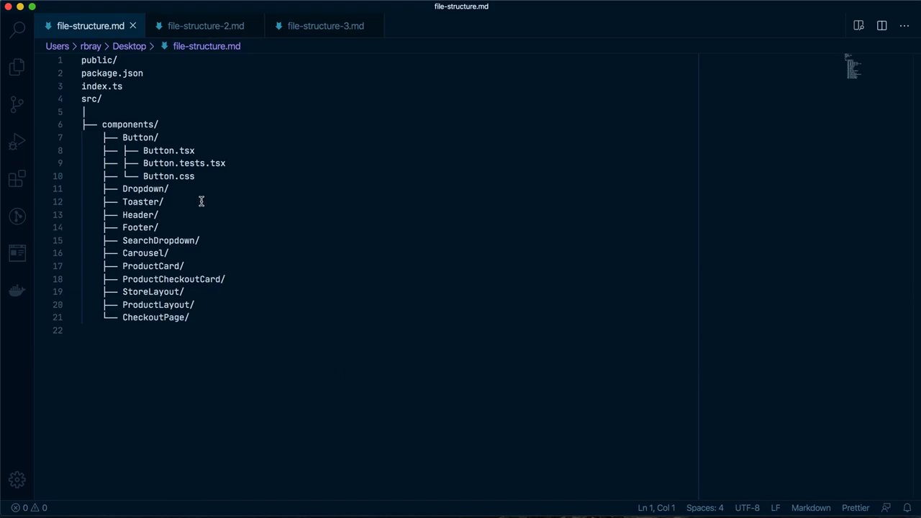
{"action": "mouse_move", "coordinate": [131, 156]}
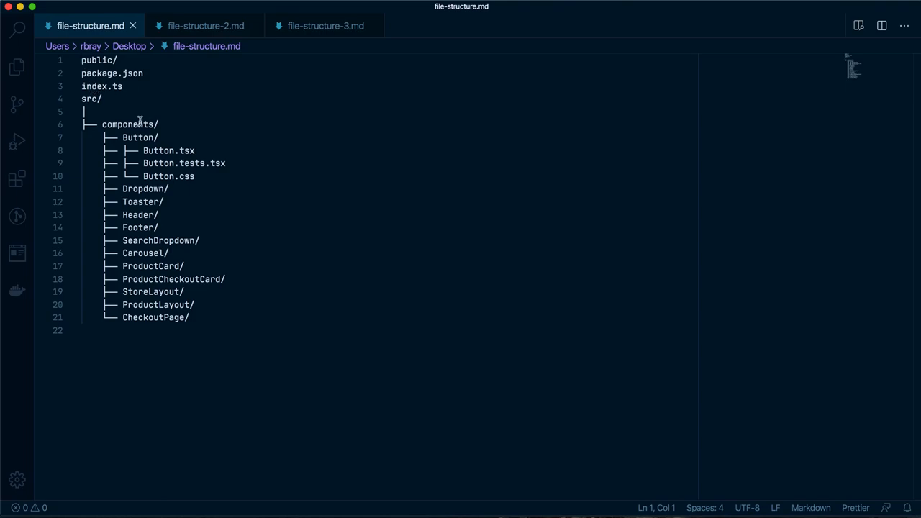
{"action": "mouse_move", "coordinate": [152, 161]}
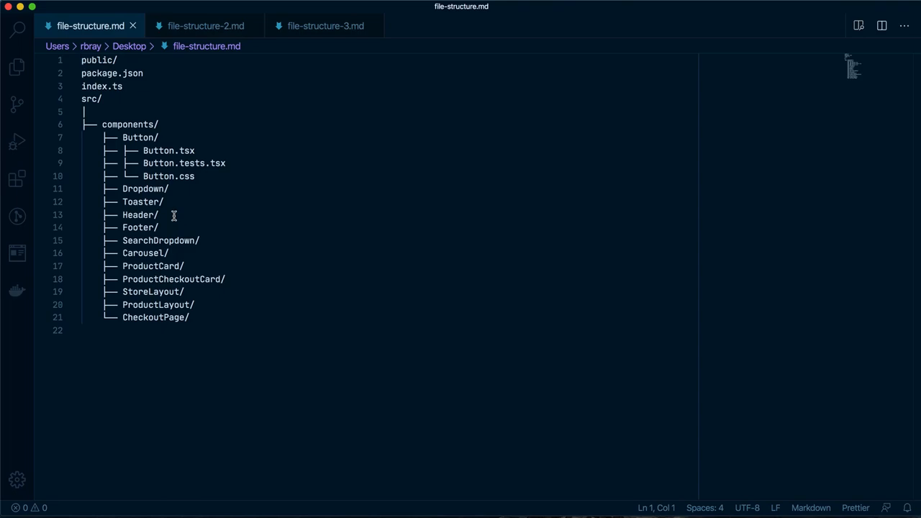
{"action": "mouse_move", "coordinate": [229, 446]}
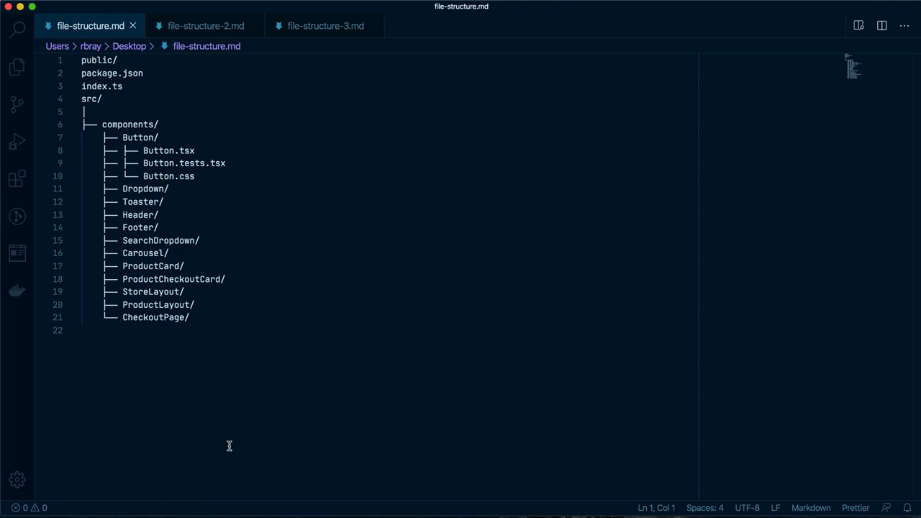
{"action": "mouse_move", "coordinate": [212, 177]}
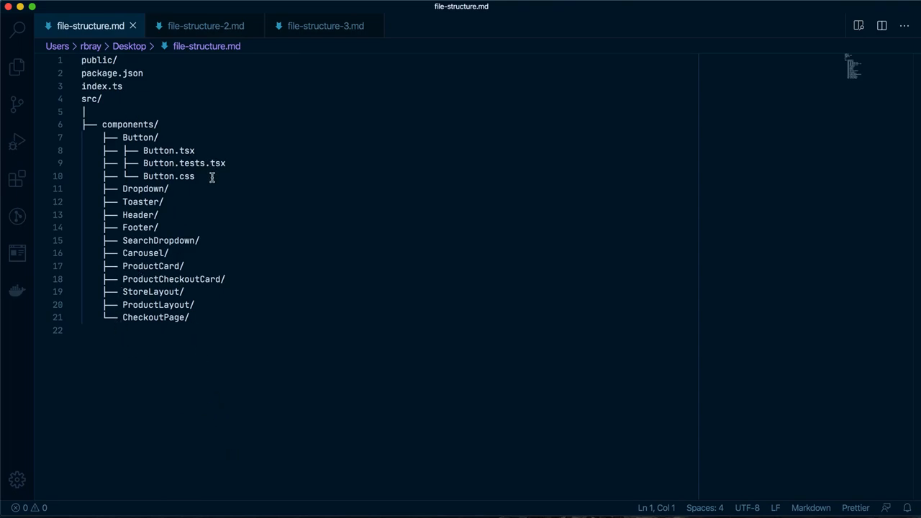
{"action": "left_click", "coordinate": [187, 176]}
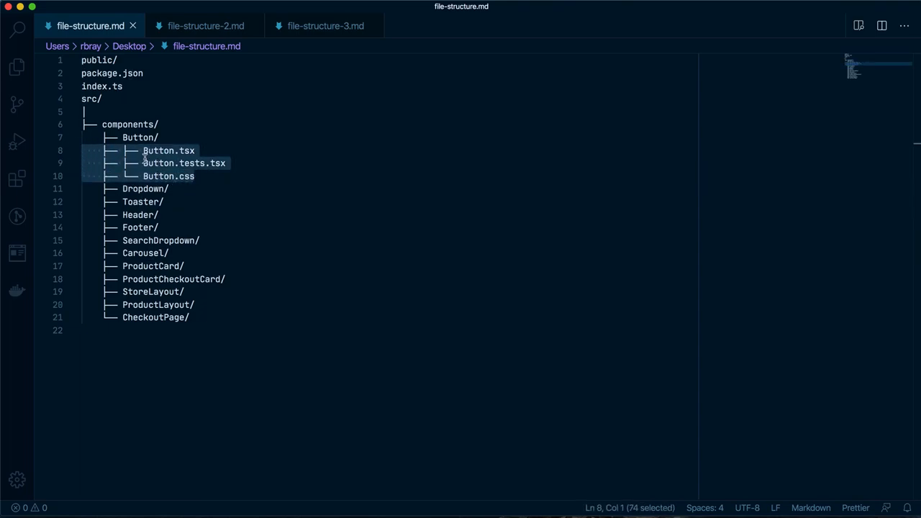
{"action": "left_click", "coordinate": [199, 163]}
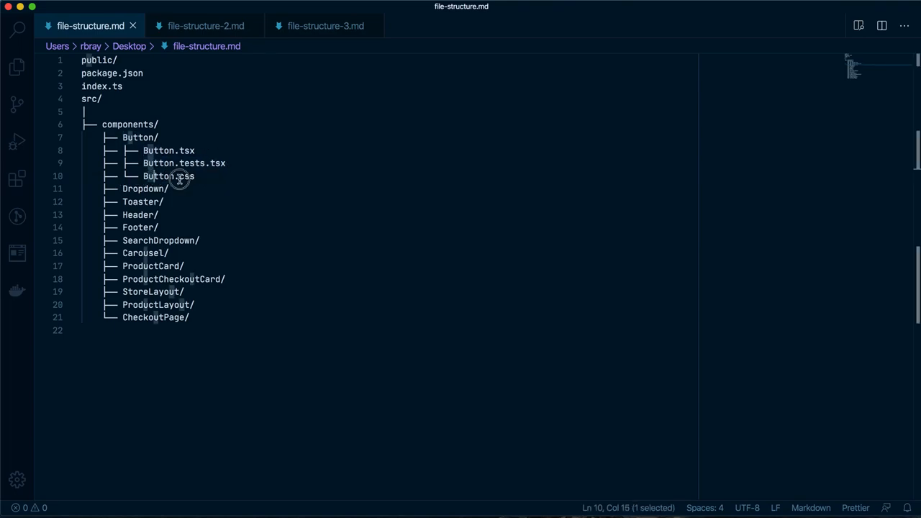
{"action": "left_click_drag", "start_coordinate": [170, 176], "coordinate": [141, 138]}
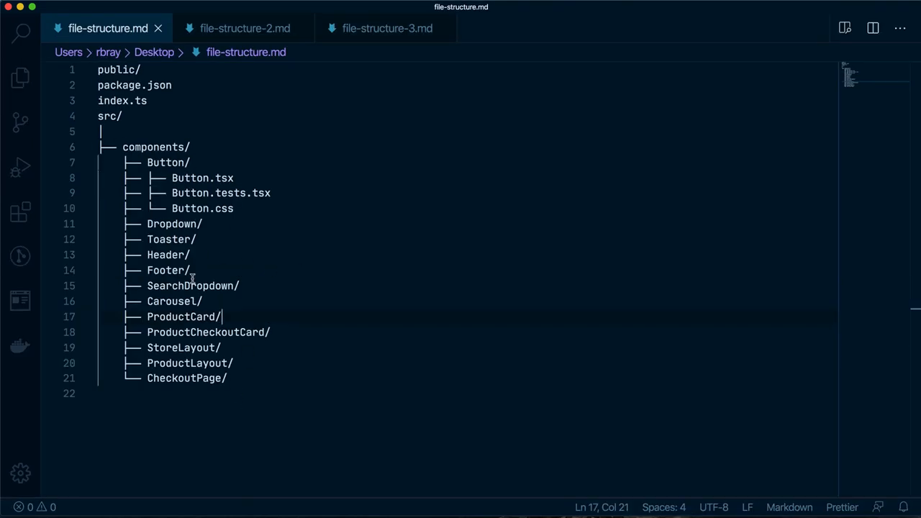
{"action": "mouse_move", "coordinate": [166, 226]}
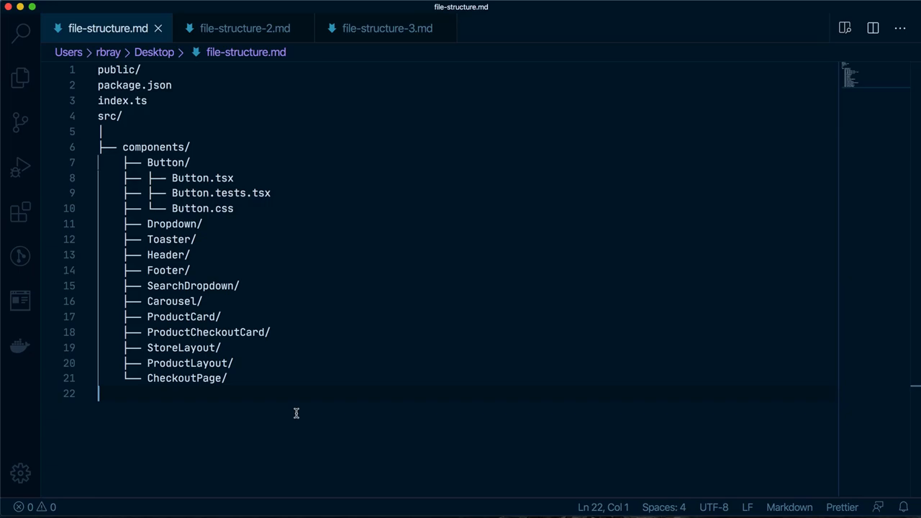
{"action": "mouse_move", "coordinate": [247, 385]}
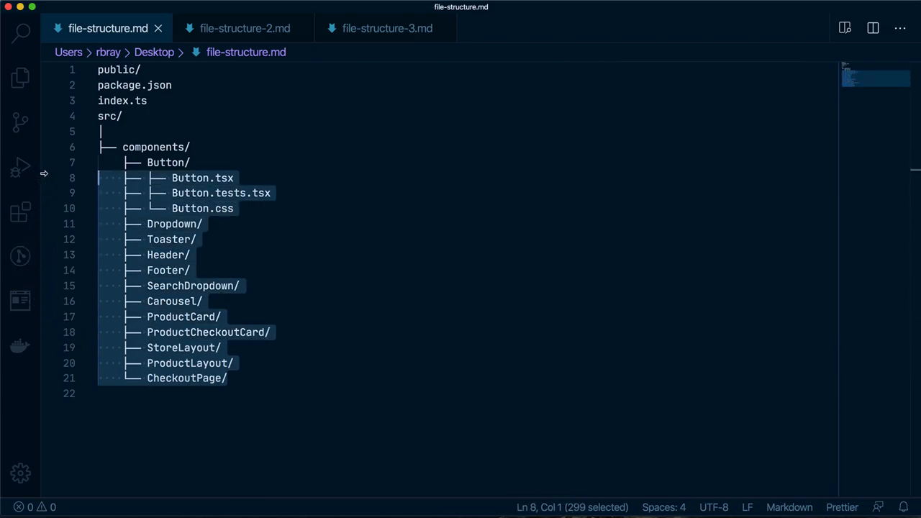
{"action": "mouse_move", "coordinate": [400, 380]}
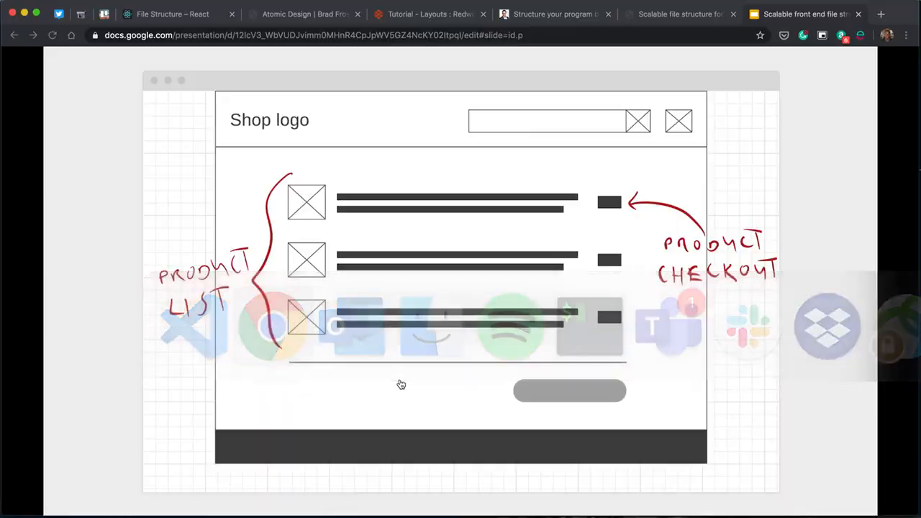
Review the React docs File Structure examples, highlighting the feed and components folders.
{"action": "left_click", "coordinate": [173, 14]}
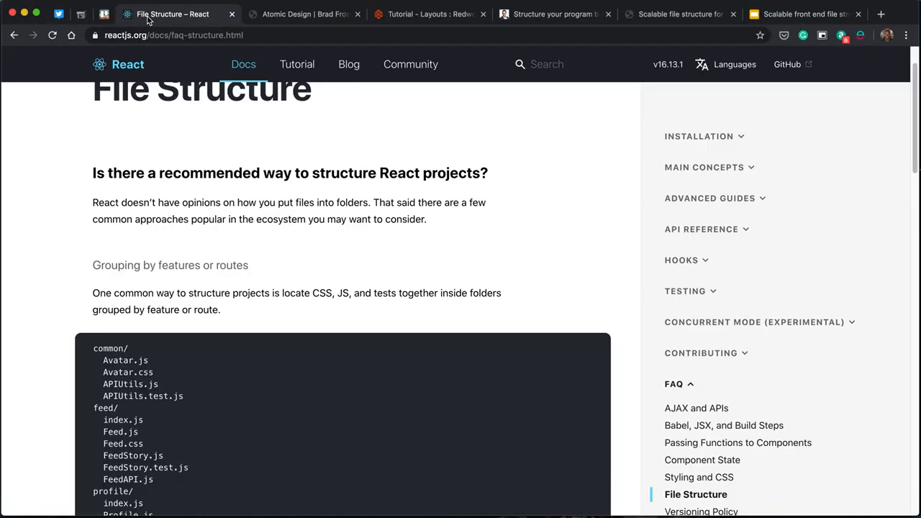
{"action": "scroll", "scroll_direction": "down", "scroll_amount": 3}
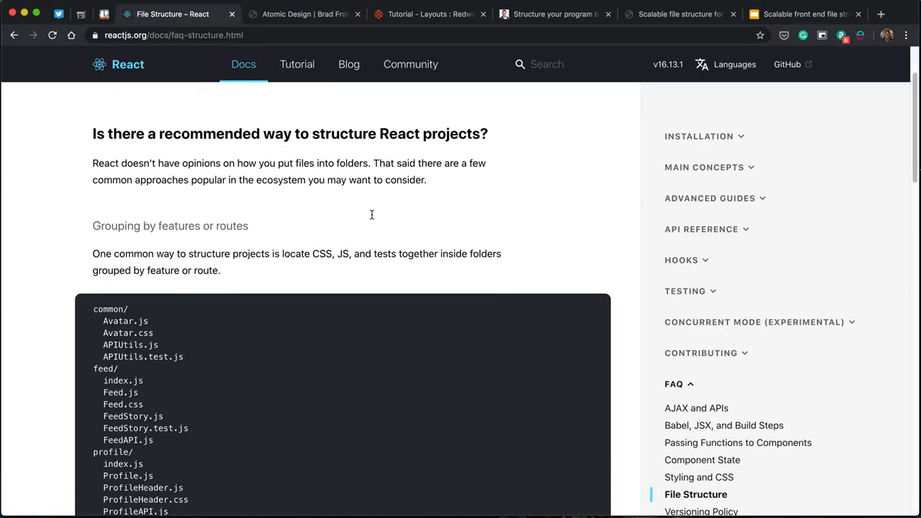
{"action": "scroll", "scroll_direction": "down", "scroll_amount": 3}
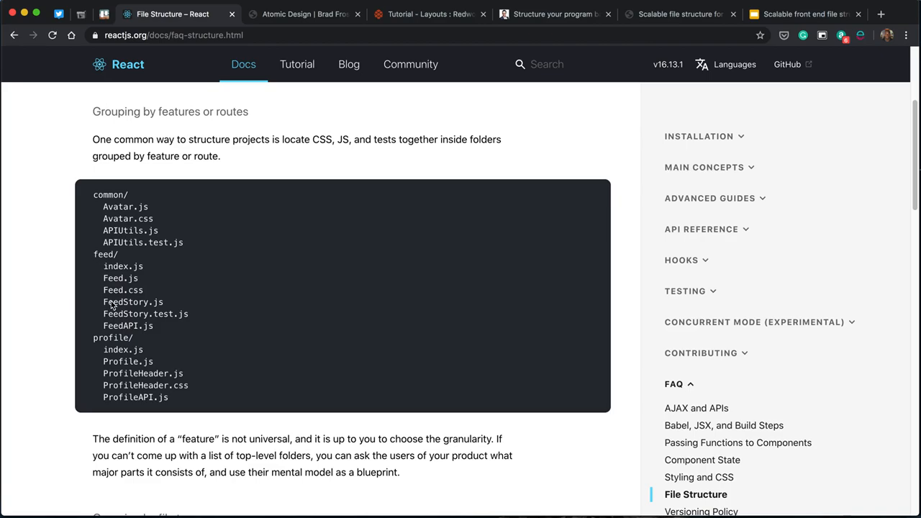
{"action": "double_click", "coordinate": [105, 254]}
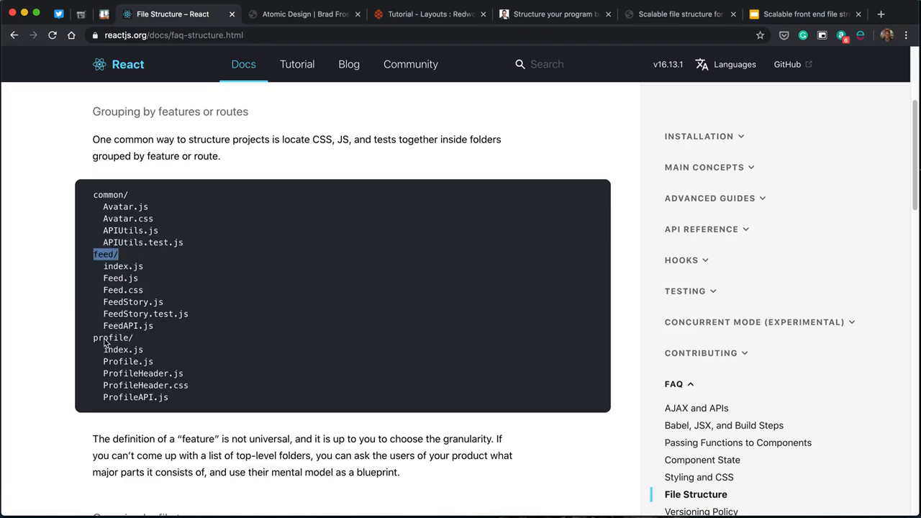
{"action": "scroll", "scroll_direction": "down", "scroll_amount": 3}
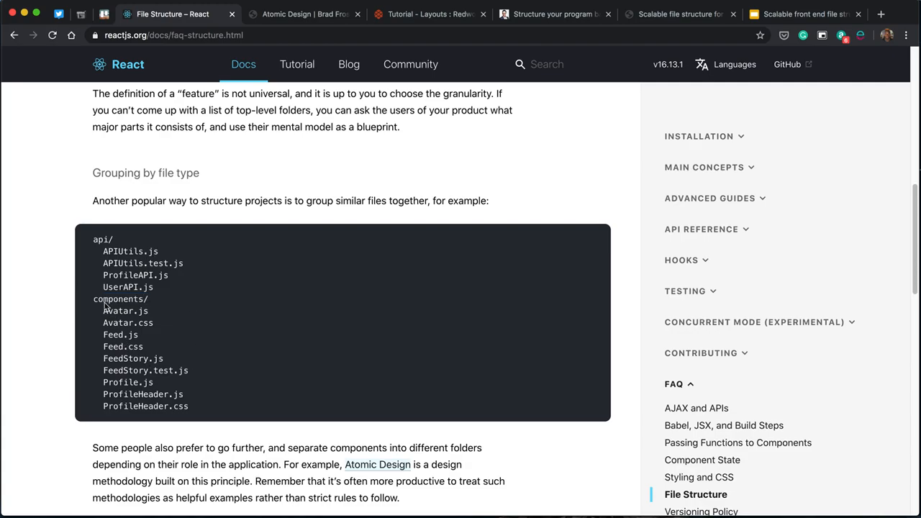
{"action": "left_click_drag", "start_coordinate": [94, 298], "coordinate": [189, 406]}
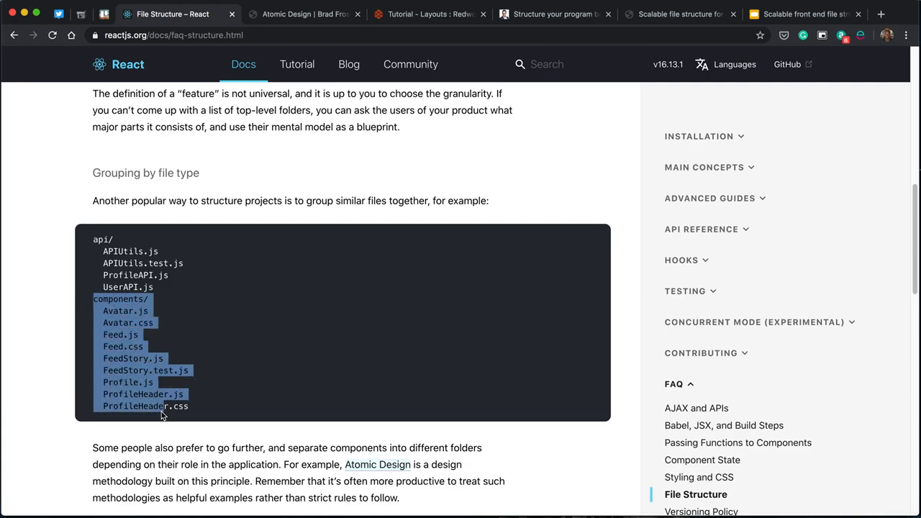
{"action": "scroll", "scroll_direction": "up", "scroll_amount": 3}
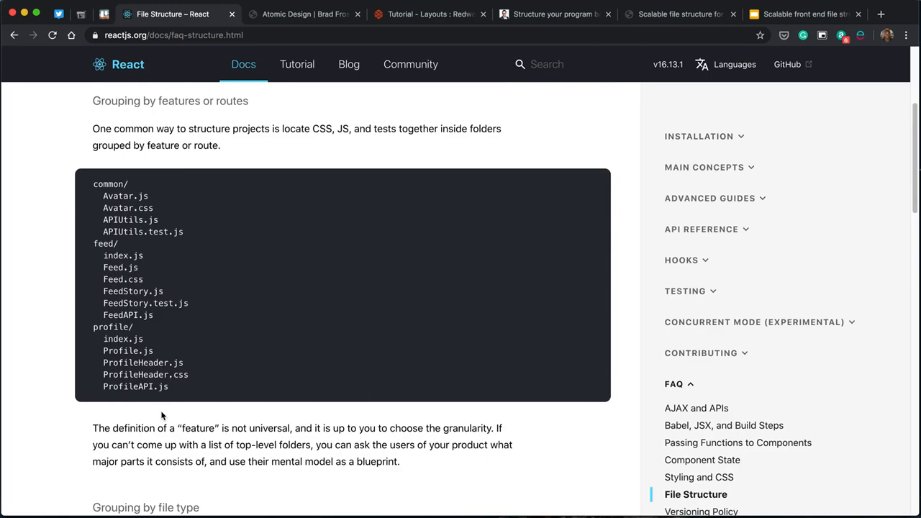
Switch to Brad Frost's Atomic Design article in Chrome.
{"action": "left_click", "coordinate": [302, 15]}
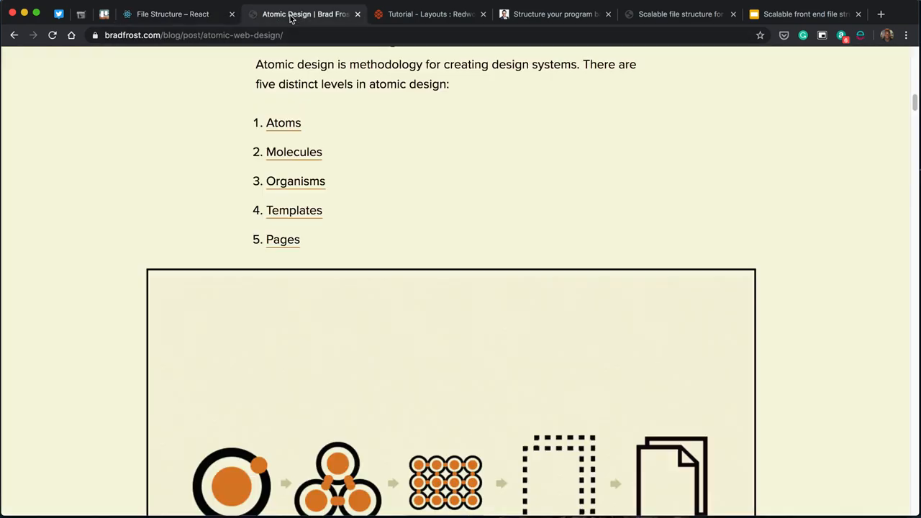
{"action": "mouse_move", "coordinate": [305, 172]}
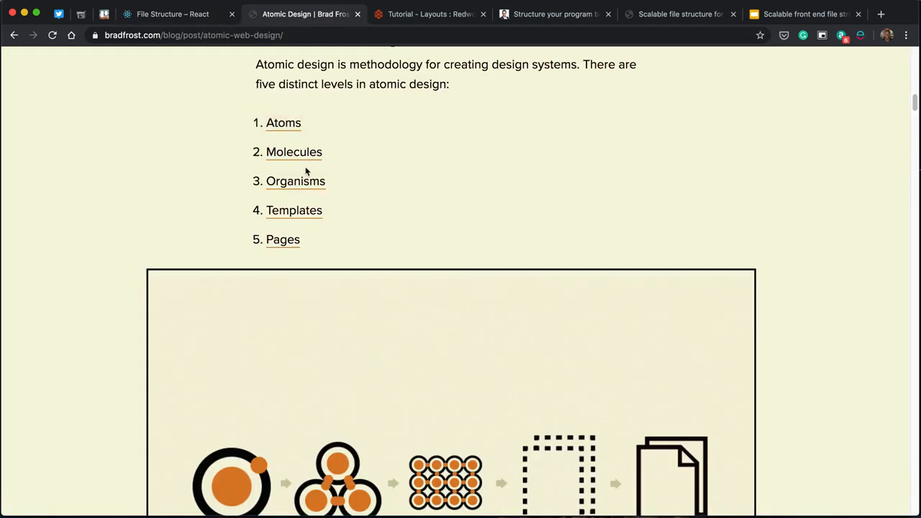
{"action": "mouse_move", "coordinate": [274, 325]}
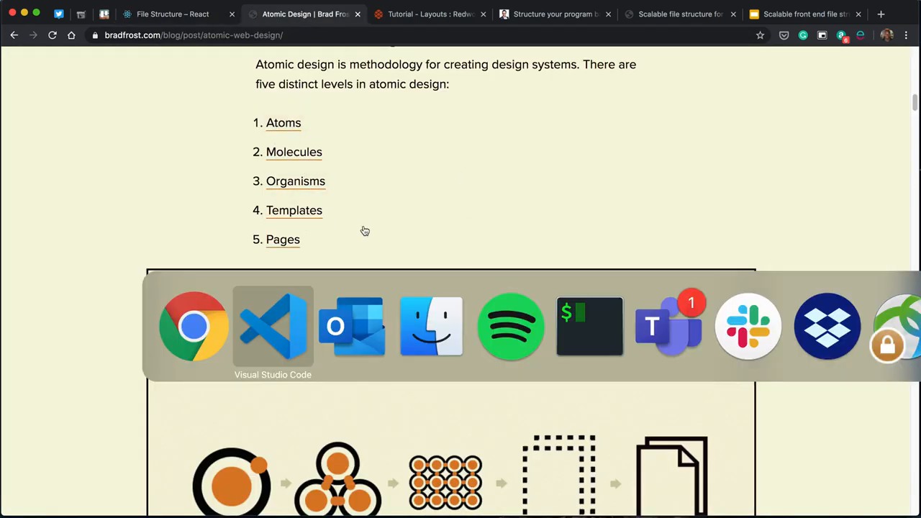
Bring up file-structure-2.md in VS Code and highlight the Carousel folder in the atomic tree.
{"action": "left_click", "coordinate": [274, 326]}
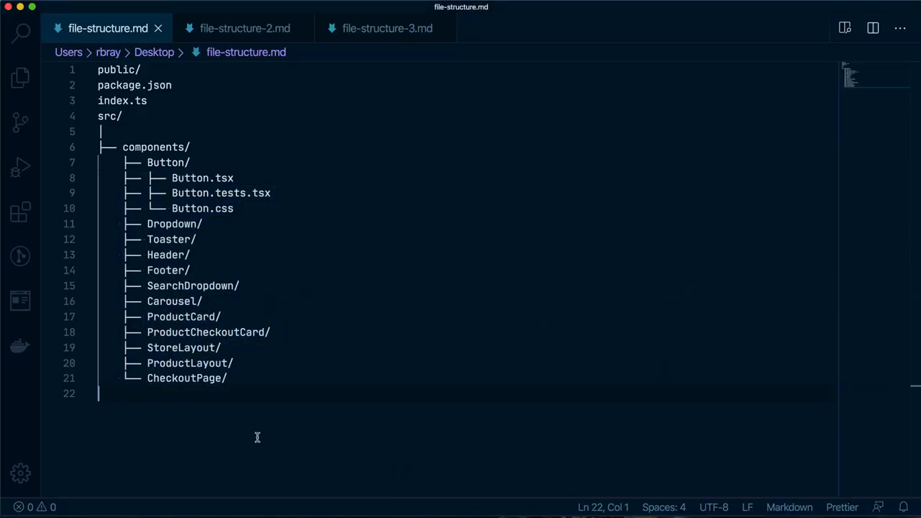
{"action": "left_click", "coordinate": [244, 29]}
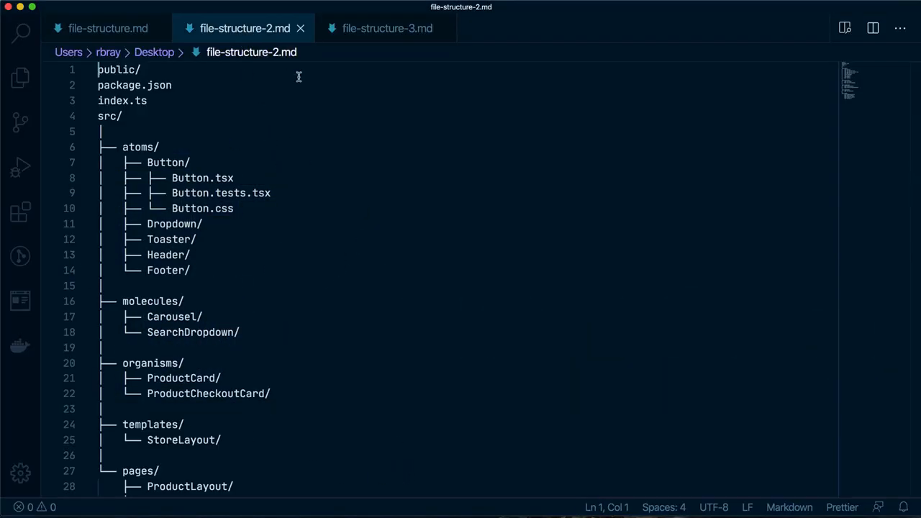
{"action": "scroll", "scroll_direction": "down", "scroll_amount": 3}
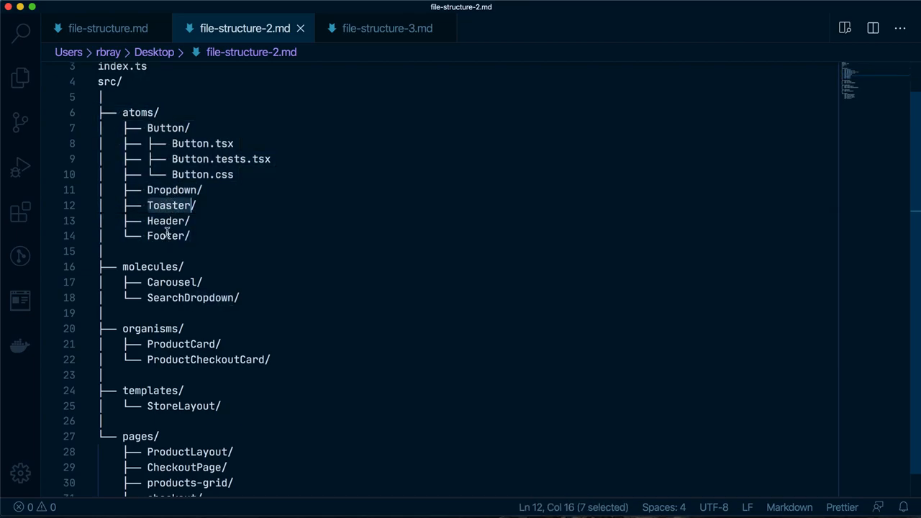
{"action": "mouse_move", "coordinate": [184, 245]}
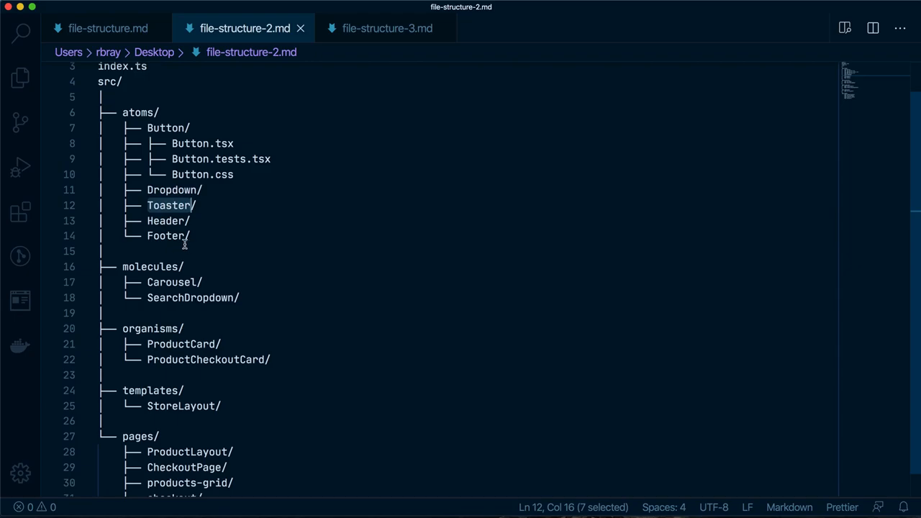
{"action": "mouse_move", "coordinate": [156, 266]}
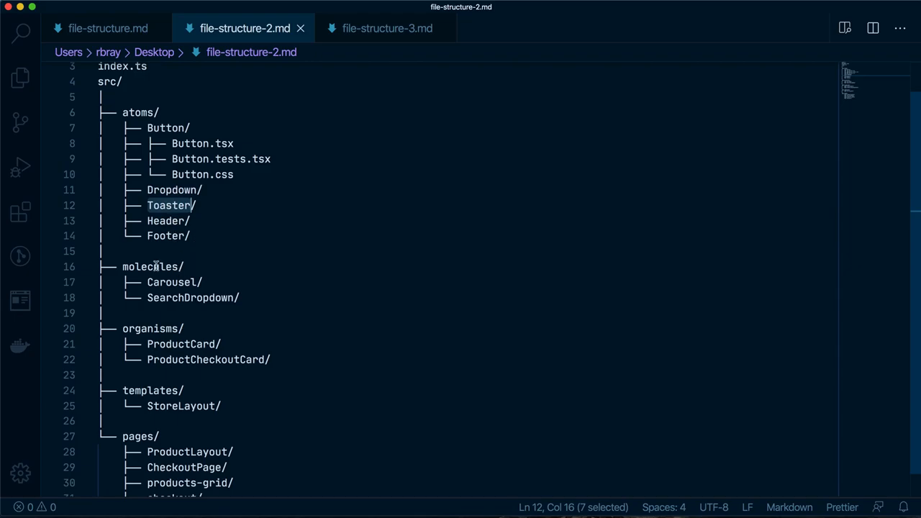
{"action": "mouse_move", "coordinate": [223, 274]}
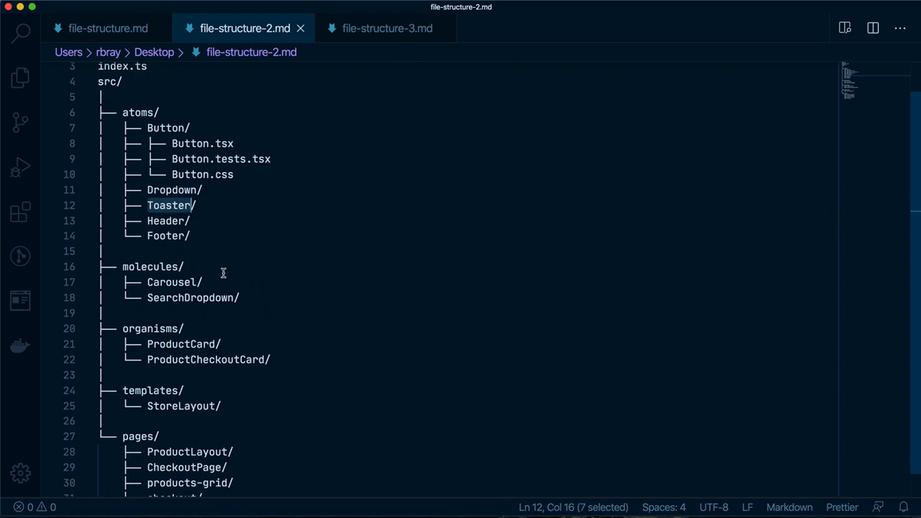
{"action": "mouse_move", "coordinate": [203, 236]}
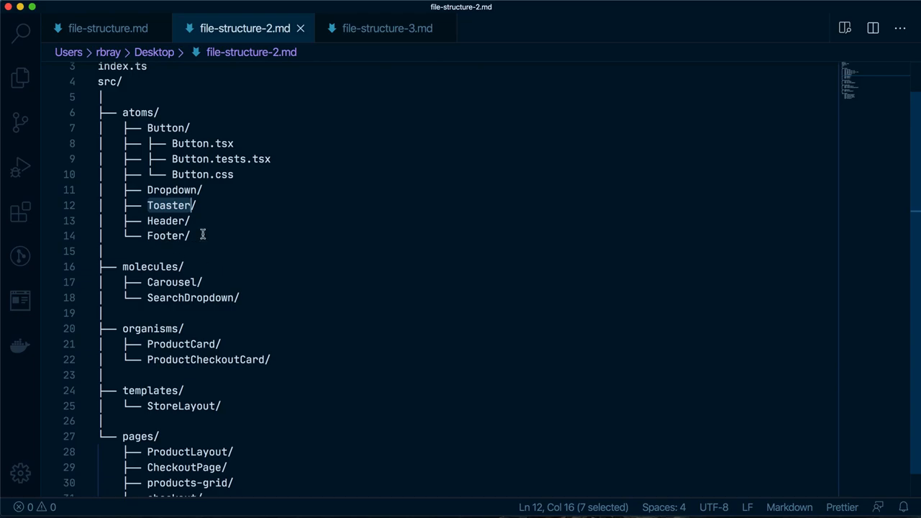
{"action": "left_click_drag", "start_coordinate": [190, 205], "coordinate": [104, 128]}
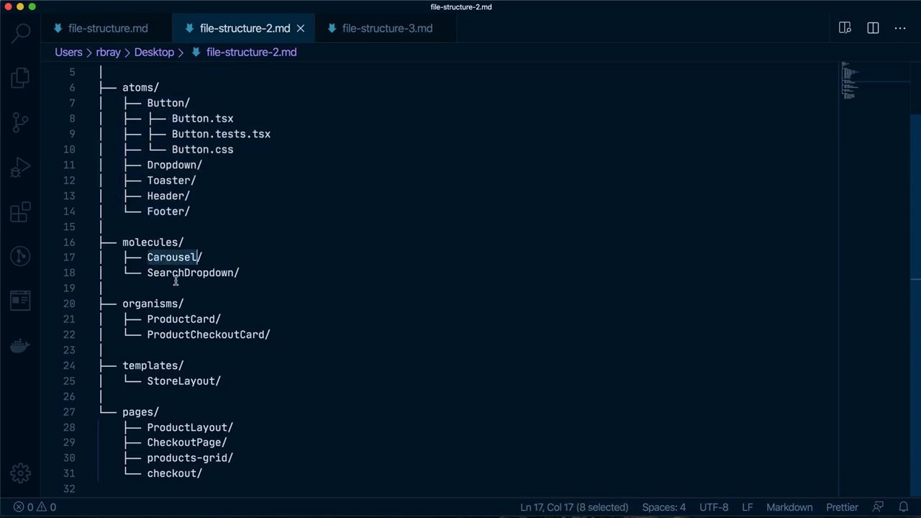
{"action": "mouse_move", "coordinate": [170, 256]}
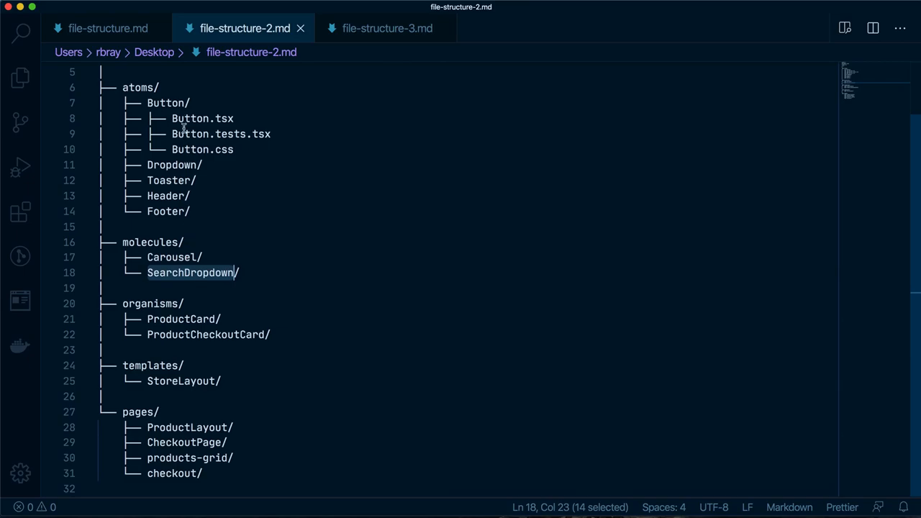
{"action": "mouse_move", "coordinate": [190, 279]}
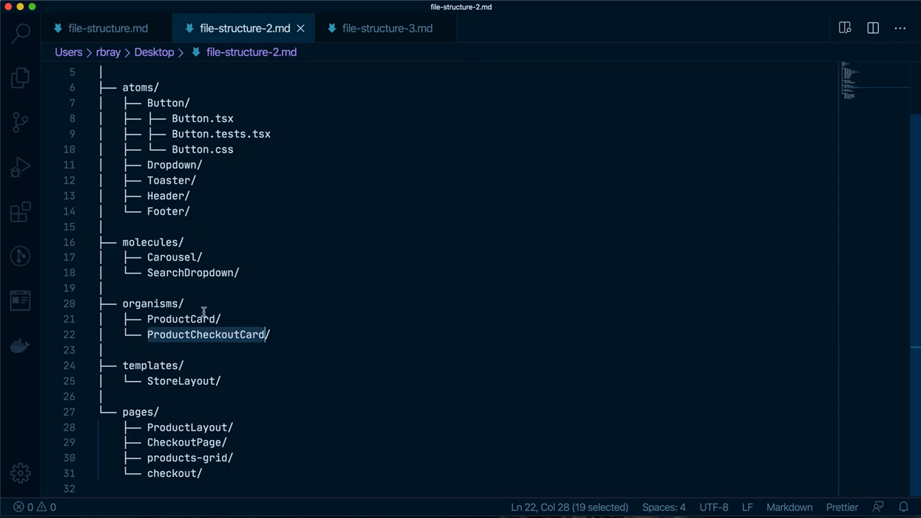
{"action": "mouse_move", "coordinate": [239, 394]}
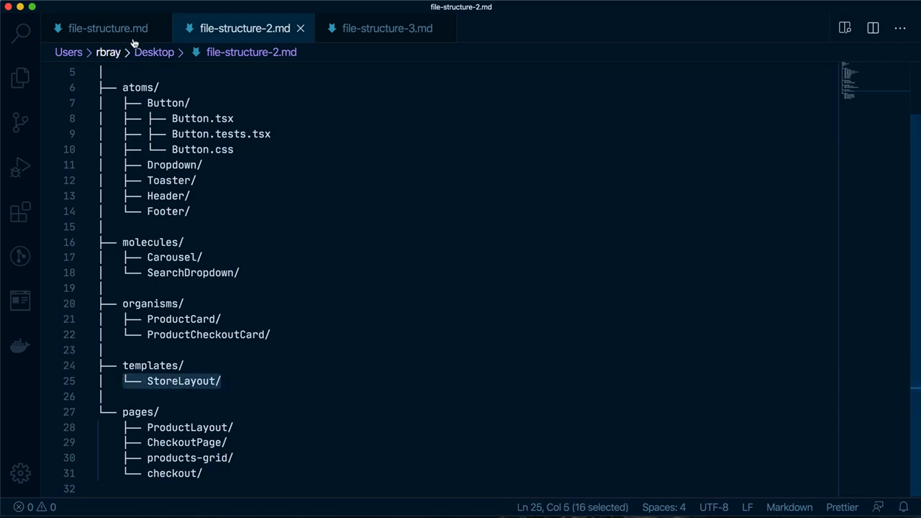
Compare the original flat file-structure.md tree, then return to the file-structure-2.md draft.
{"action": "left_click", "coordinate": [108, 28]}
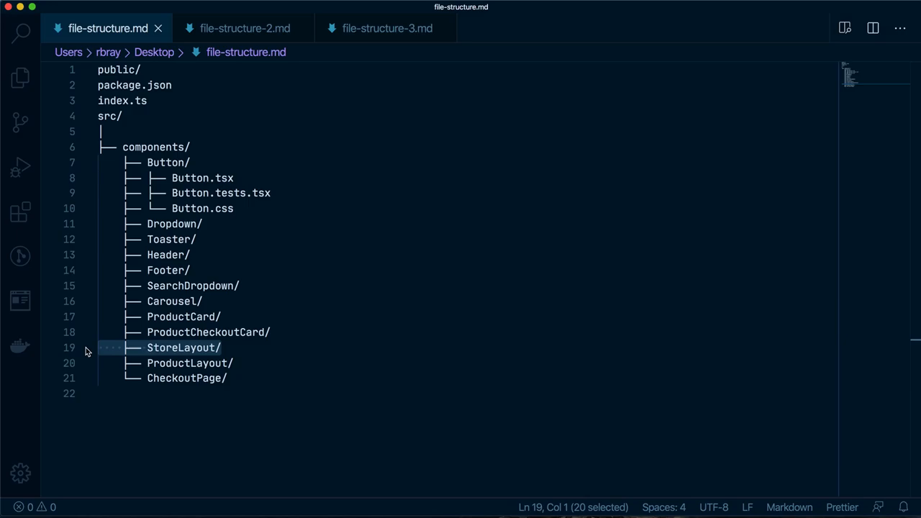
{"action": "mouse_move", "coordinate": [227, 65]}
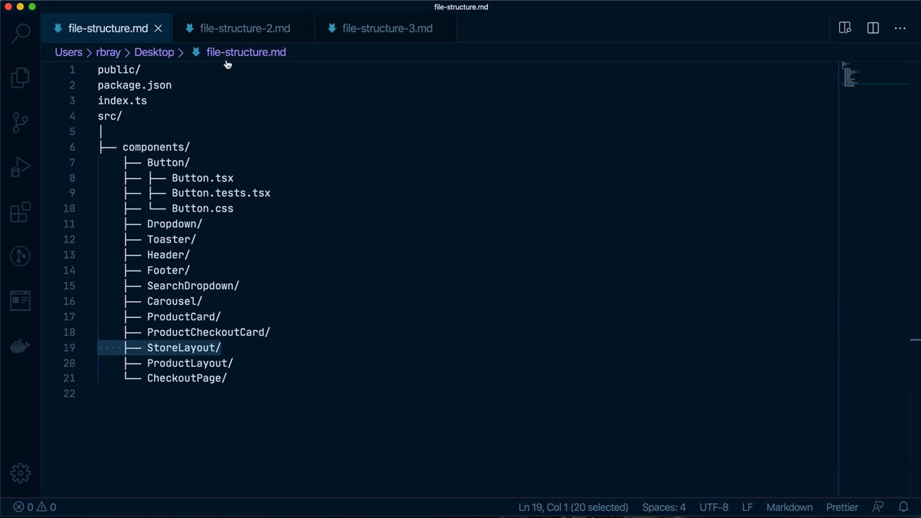
{"action": "left_click", "coordinate": [245, 28]}
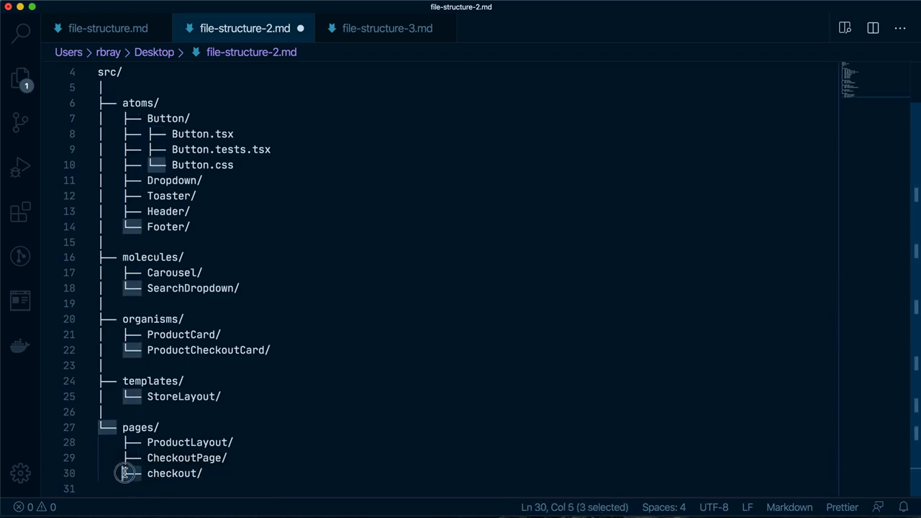
Select tree lines in file-structure-2.md, highlighting the atoms folders and the Header entry.
{"action": "left_click", "coordinate": [126, 457]}
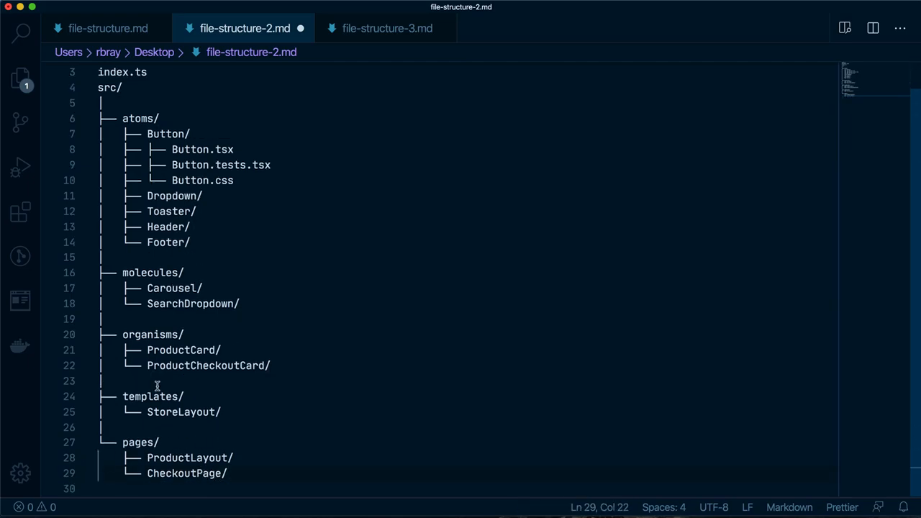
{"action": "mouse_move", "coordinate": [141, 400]}
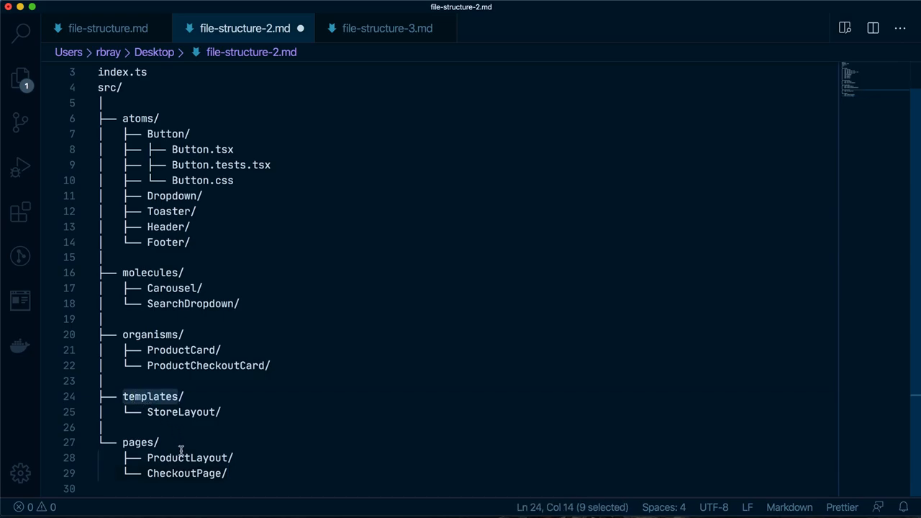
{"action": "mouse_move", "coordinate": [211, 446]}
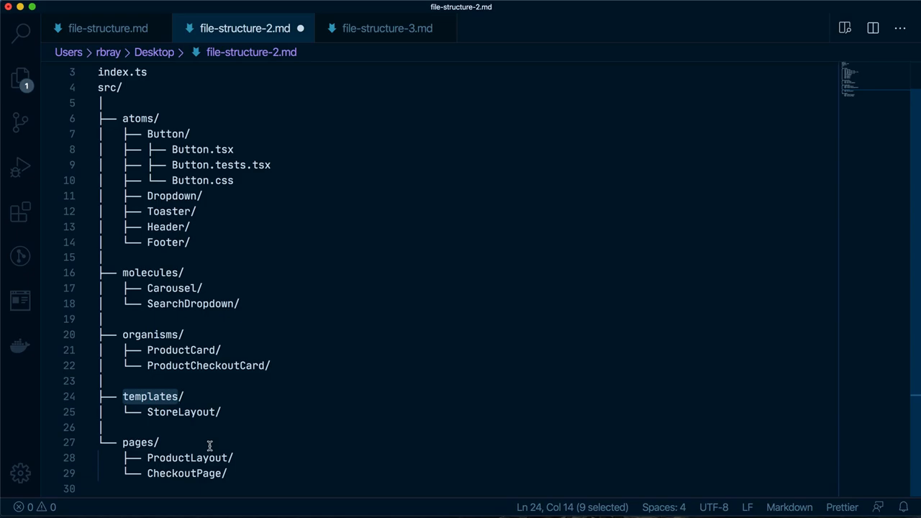
{"action": "mouse_move", "coordinate": [204, 250]}
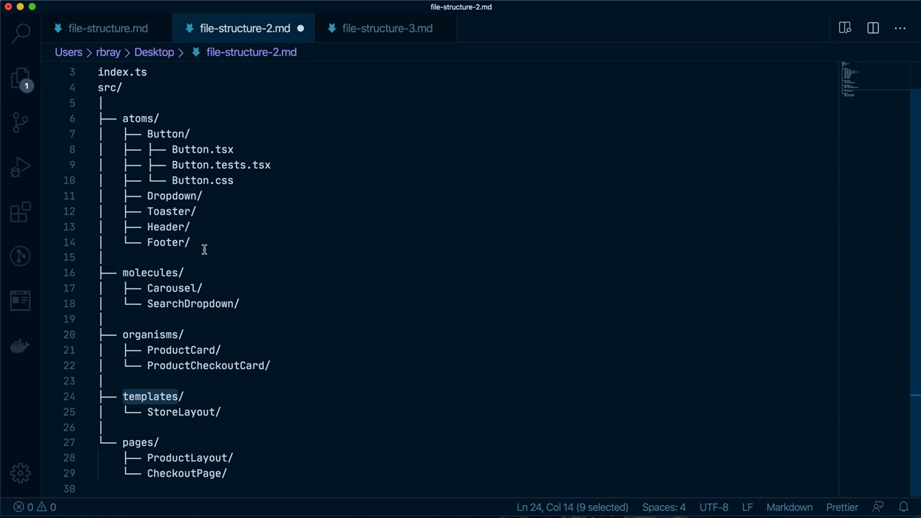
{"action": "left_click", "coordinate": [75, 139]}
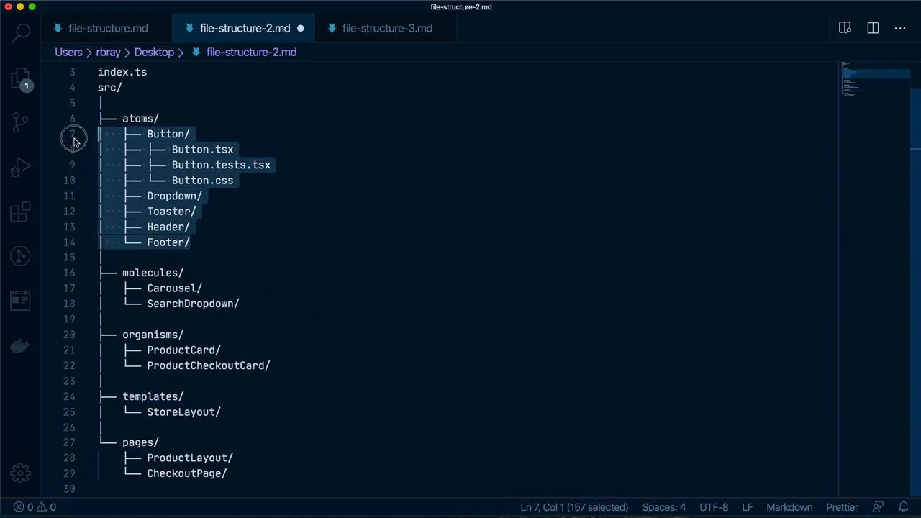
{"action": "mouse_move", "coordinate": [72, 141]}
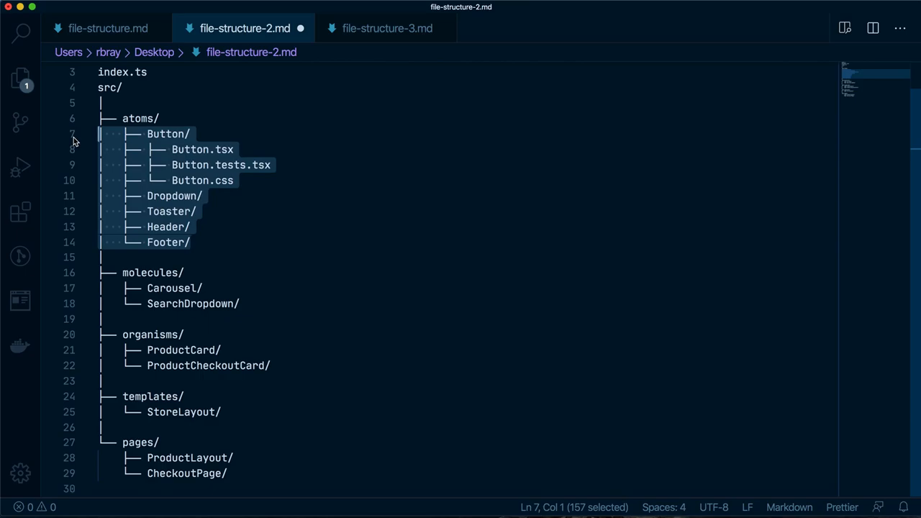
{"action": "mouse_move", "coordinate": [98, 155]}
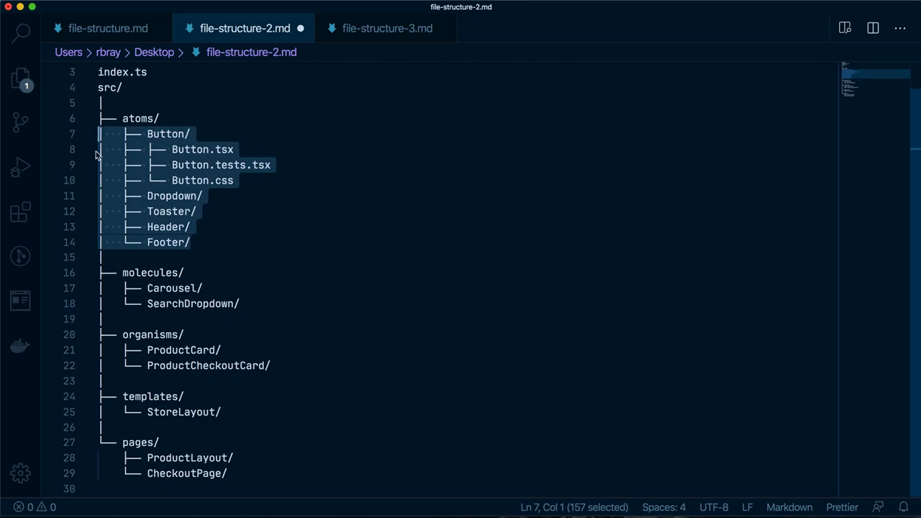
{"action": "left_click", "coordinate": [86, 281]}
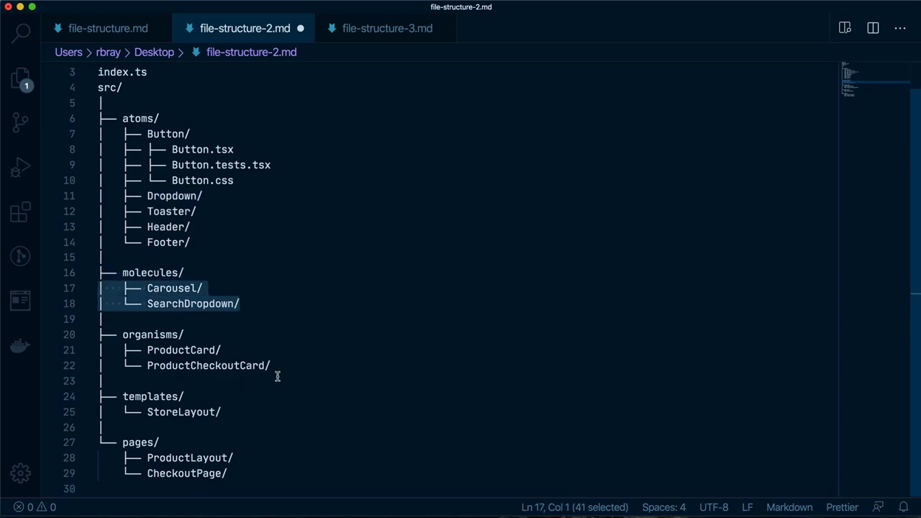
{"action": "mouse_move", "coordinate": [233, 423]}
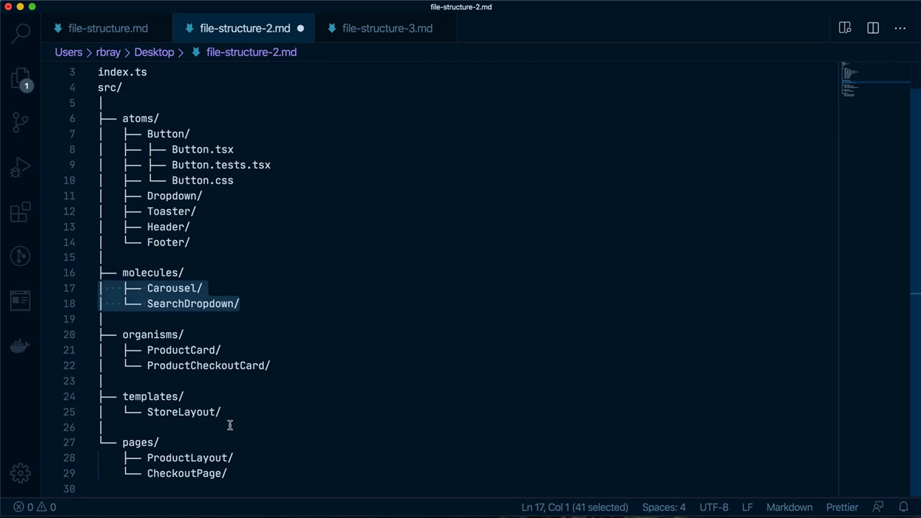
{"action": "mouse_move", "coordinate": [220, 242]}
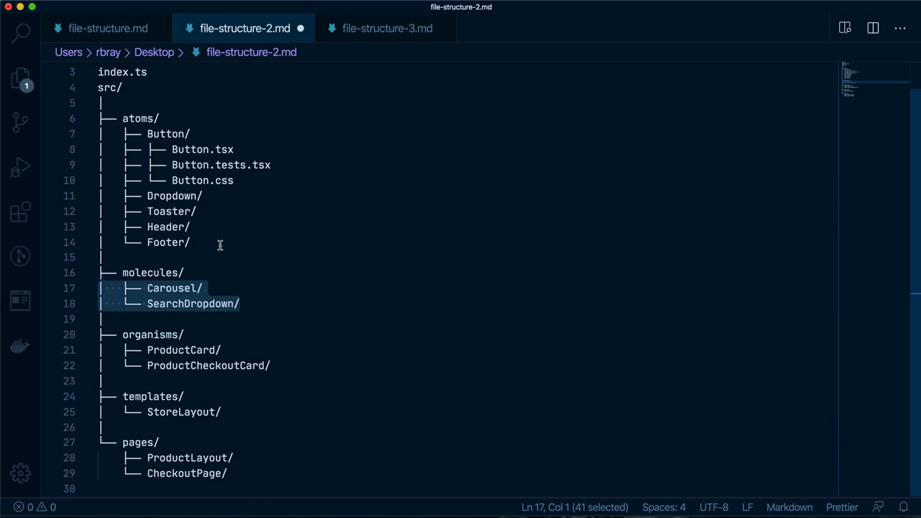
{"action": "mouse_move", "coordinate": [141, 337]}
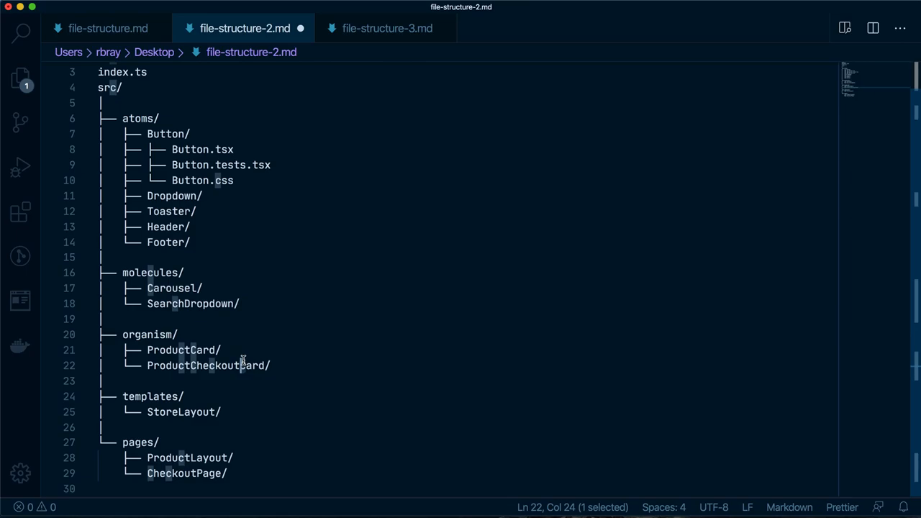
{"action": "mouse_move", "coordinate": [190, 242]}
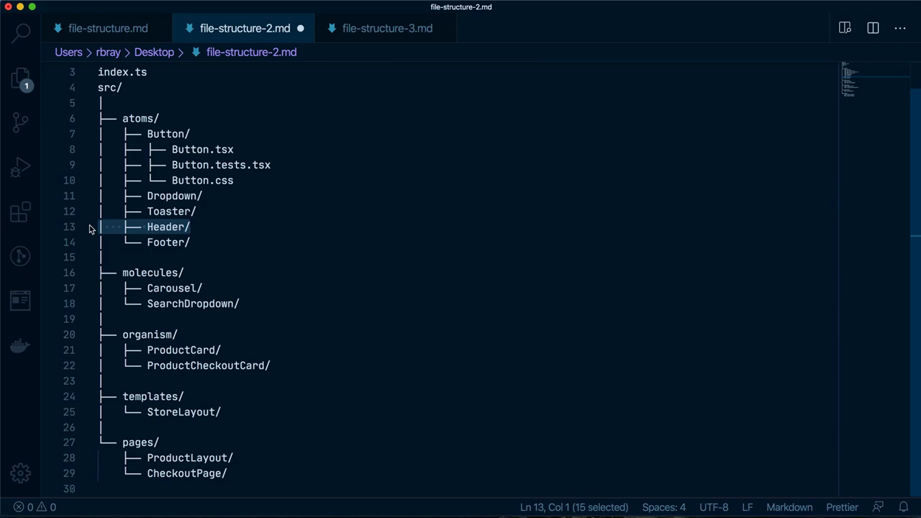
{"action": "left_click_drag", "start_coordinate": [98, 227], "coordinate": [98, 118]}
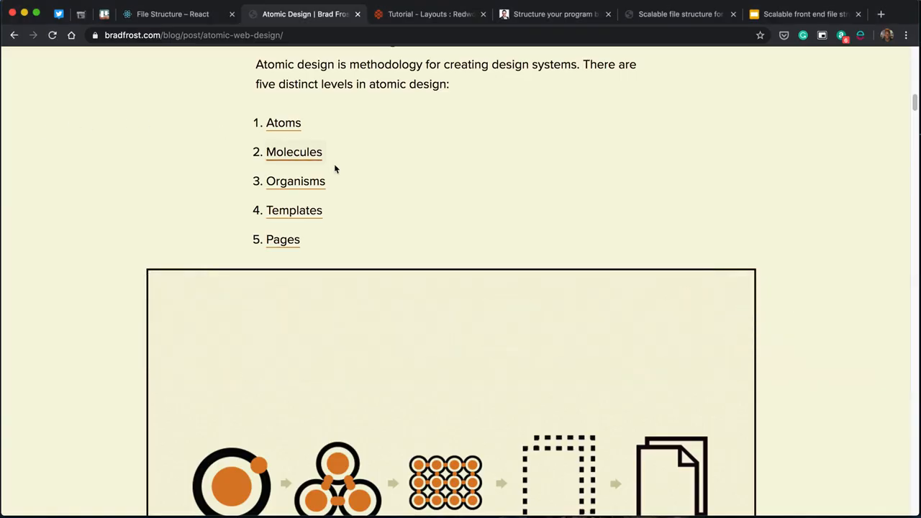
{"action": "mouse_move", "coordinate": [371, 214]}
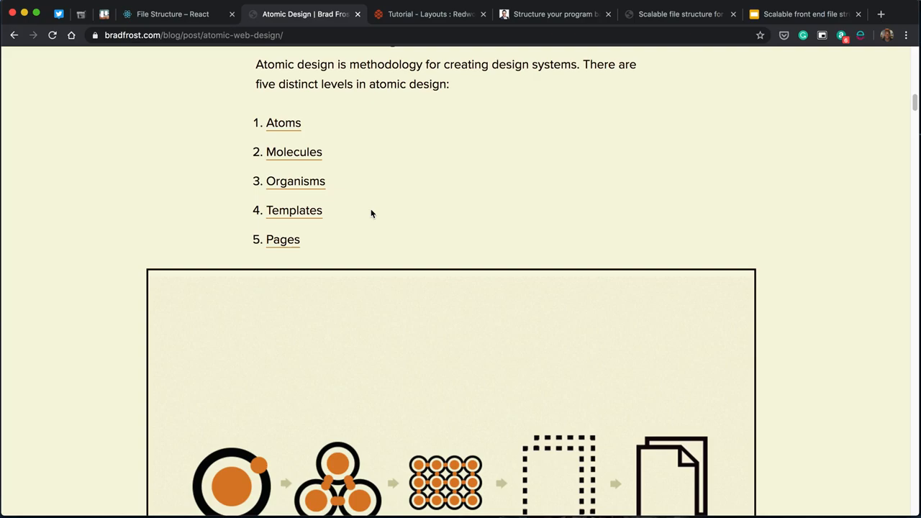
{"action": "mouse_move", "coordinate": [447, 14]}
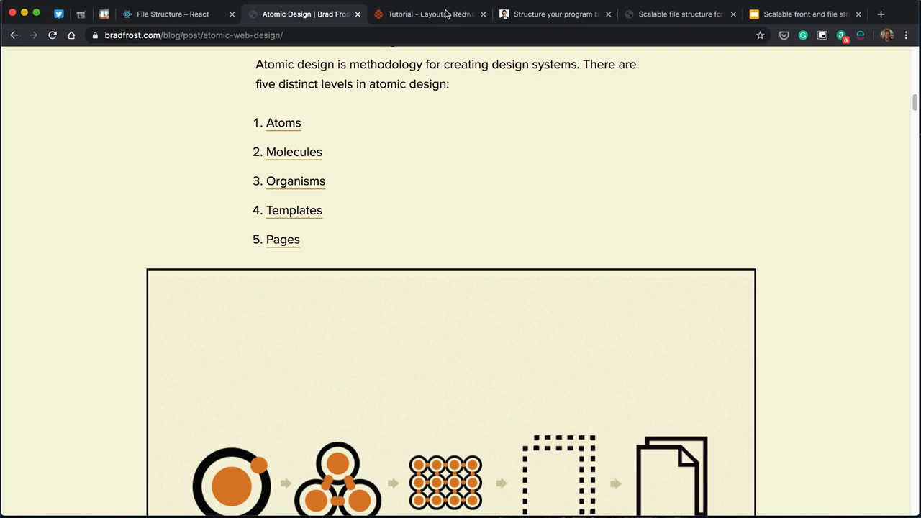
{"action": "mouse_move", "coordinate": [432, 15]}
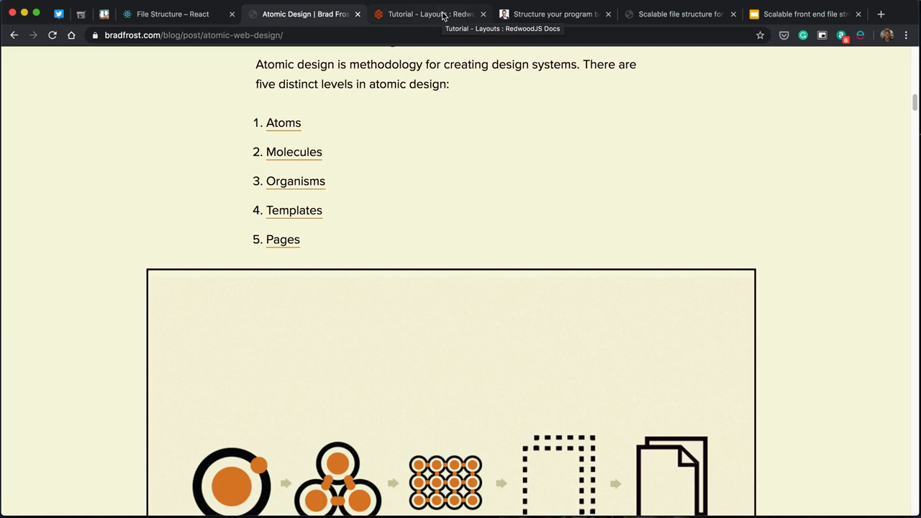
View the RedwoodJS Layouts tutorial, briefly revisiting the Atomic Design article between looks.
{"action": "left_click", "coordinate": [429, 14]}
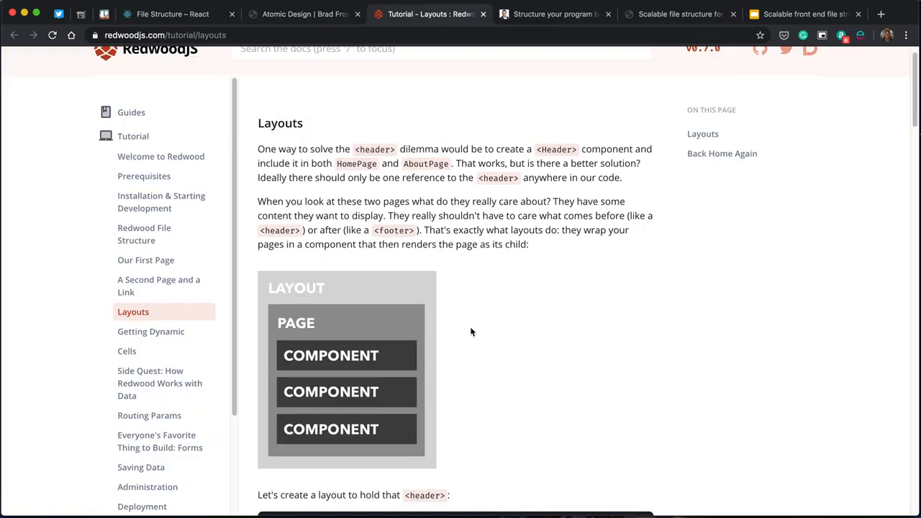
{"action": "scroll", "scroll_direction": "down", "scroll_amount": 3}
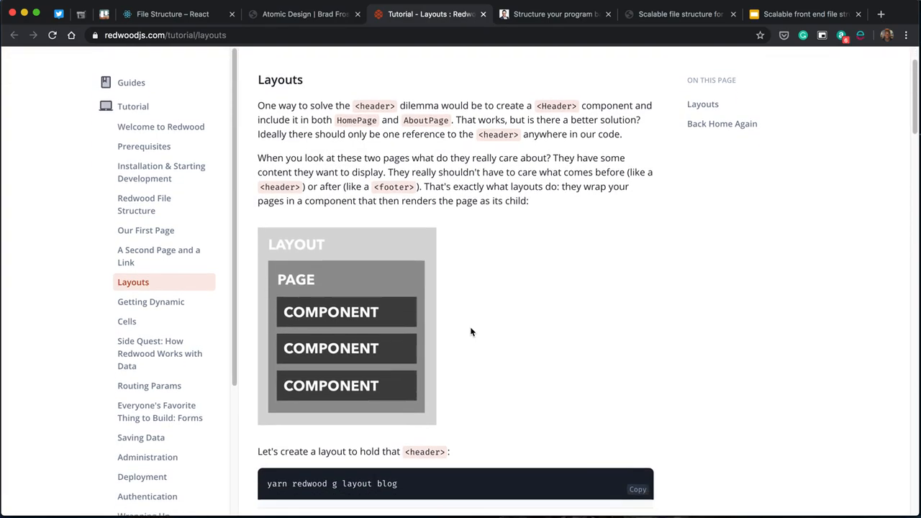
{"action": "left_click", "coordinate": [303, 15]}
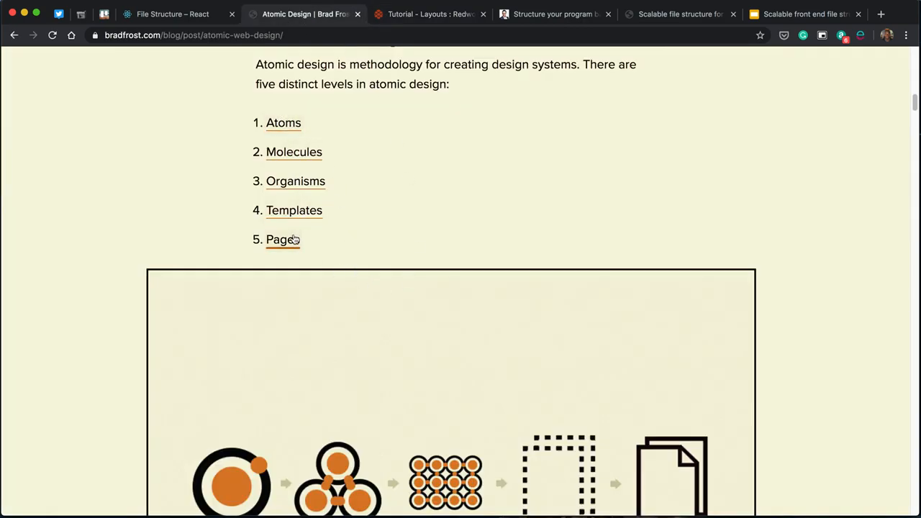
{"action": "left_click", "coordinate": [429, 15]}
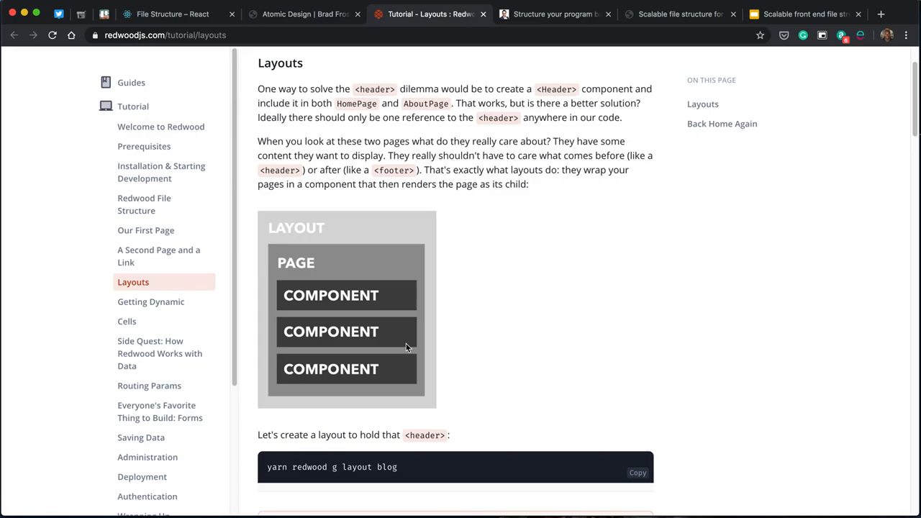
{"action": "mouse_move", "coordinate": [544, 32]}
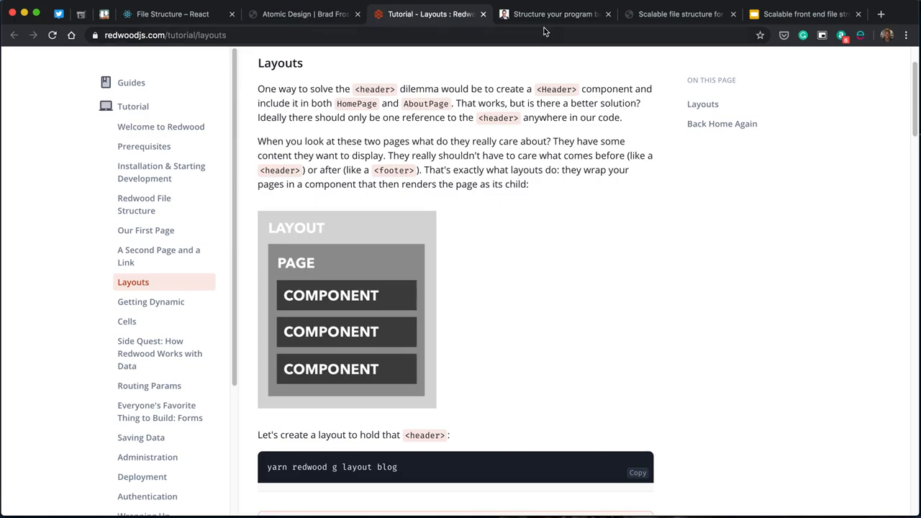
Read the structure-by-intent article down to its example, highlighting the controller folder name.
{"action": "left_click", "coordinate": [550, 14]}
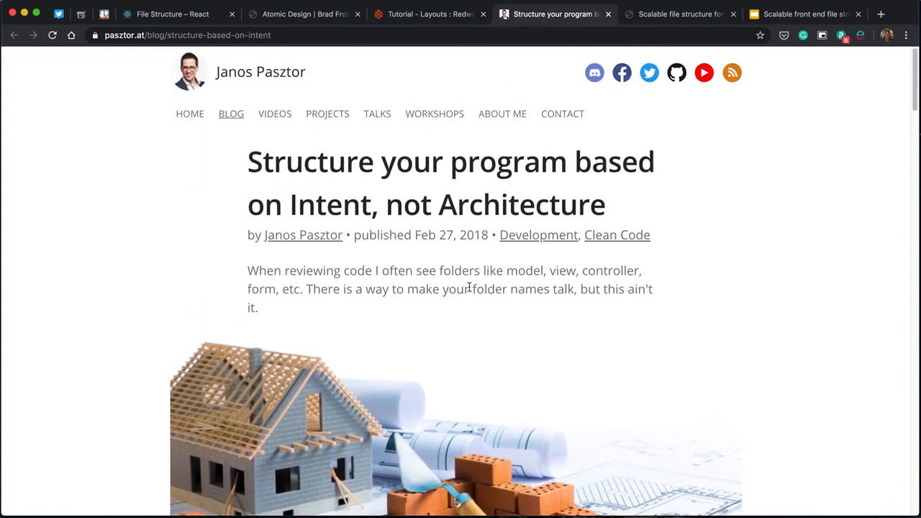
{"action": "scroll", "scroll_direction": "down", "scroll_amount": 3}
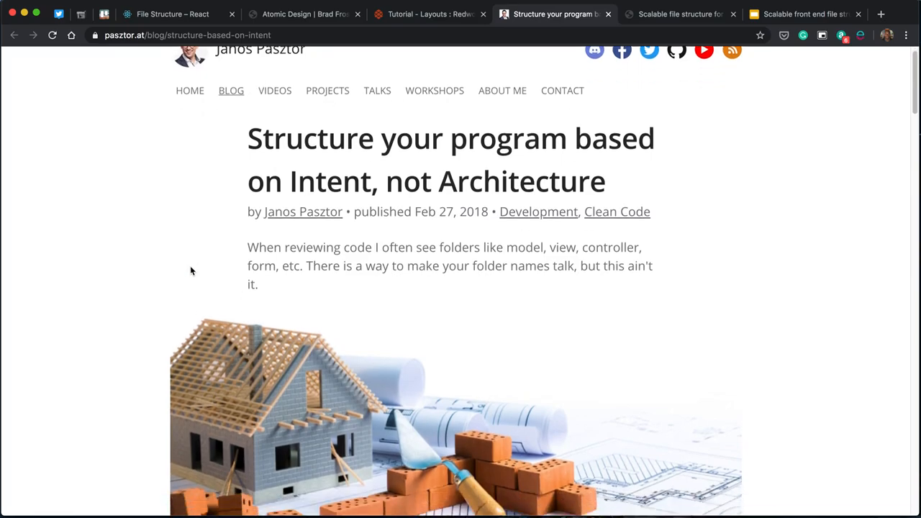
{"action": "scroll", "scroll_direction": "down", "scroll_amount": 3}
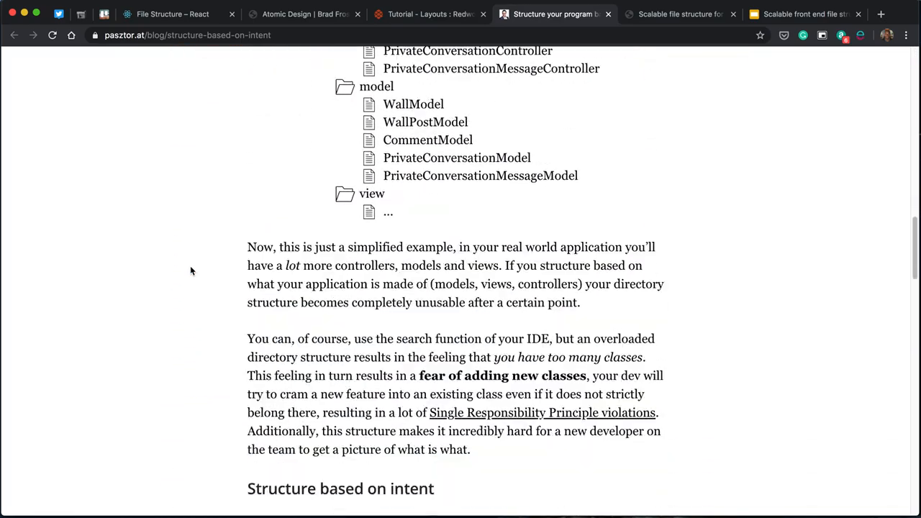
{"action": "scroll", "scroll_direction": "up", "scroll_amount": 3}
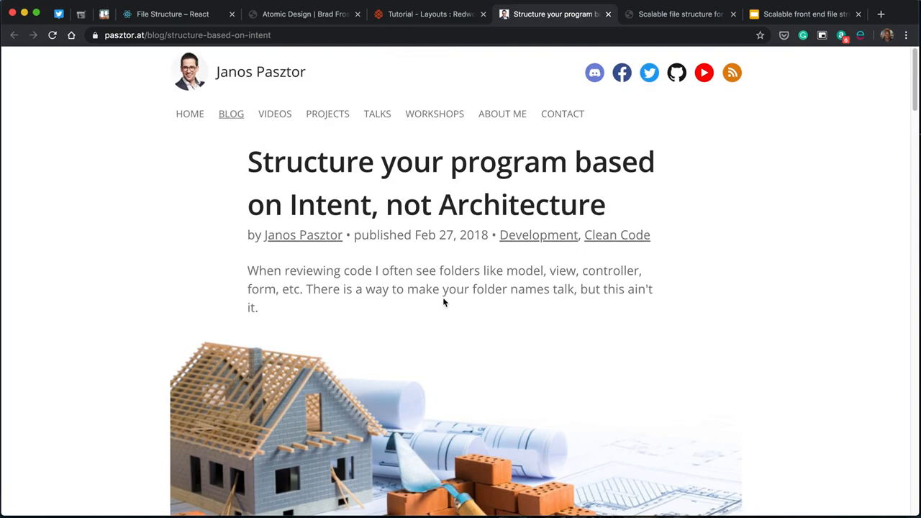
{"action": "scroll", "scroll_direction": "down", "scroll_amount": 3}
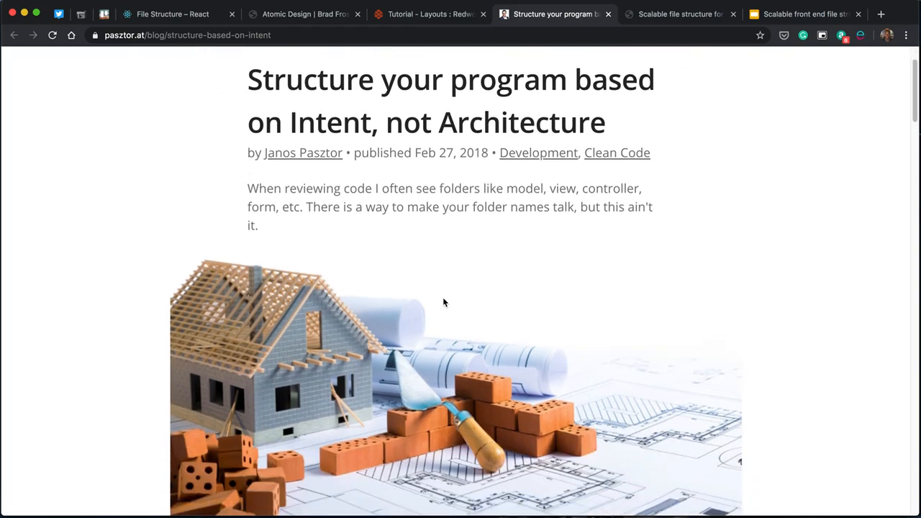
{"action": "scroll", "scroll_direction": "down", "scroll_amount": 3}
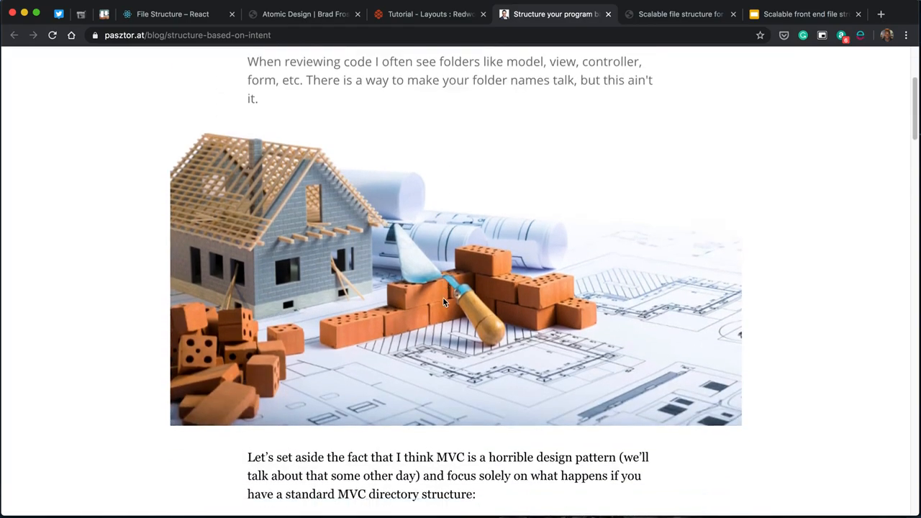
{"action": "scroll", "scroll_direction": "down", "scroll_amount": 3}
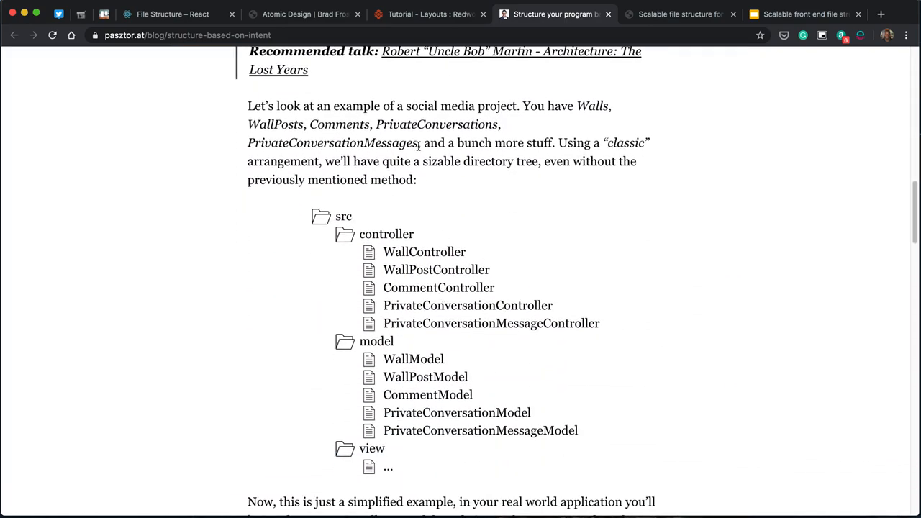
{"action": "double_click", "coordinate": [386, 234]}
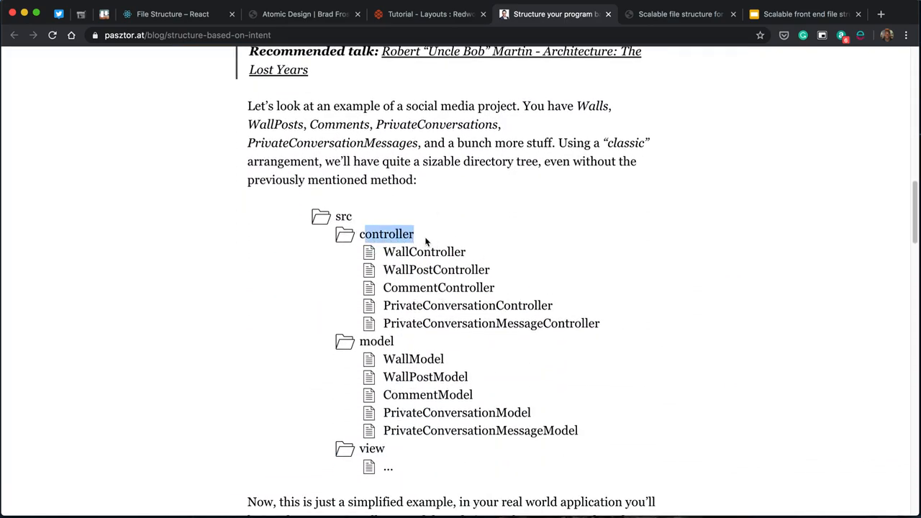
Continue to the nested src/wall directory tree grouped by module and highlight an entry.
{"action": "scroll", "scroll_direction": "down", "scroll_amount": 3}
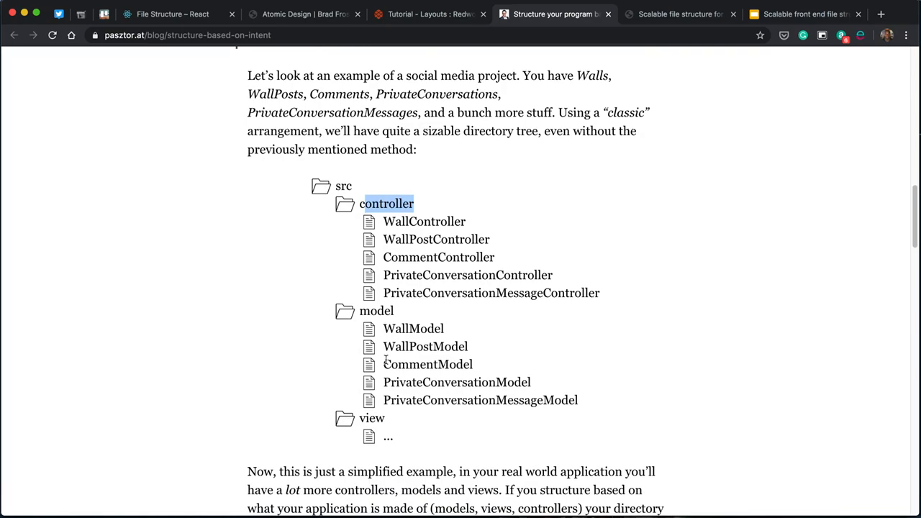
{"action": "scroll", "scroll_direction": "down", "scroll_amount": 3}
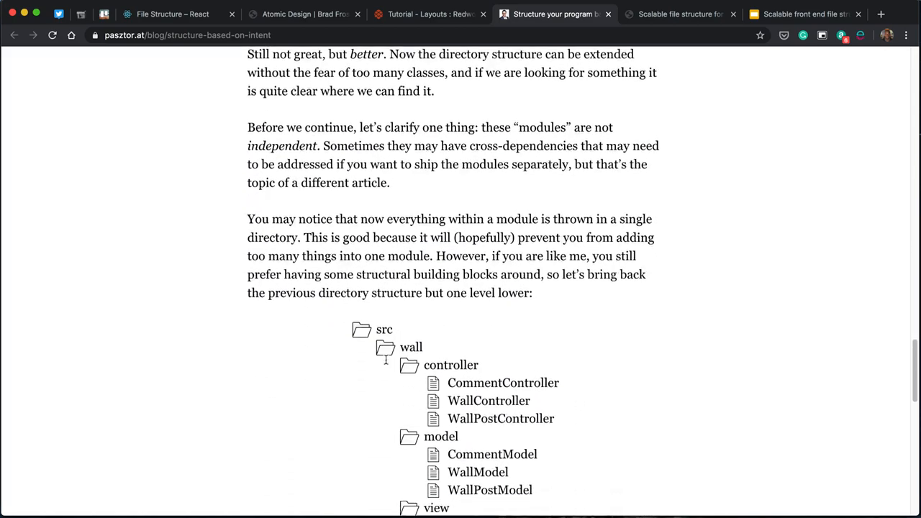
{"action": "scroll", "scroll_direction": "down", "scroll_amount": 3}
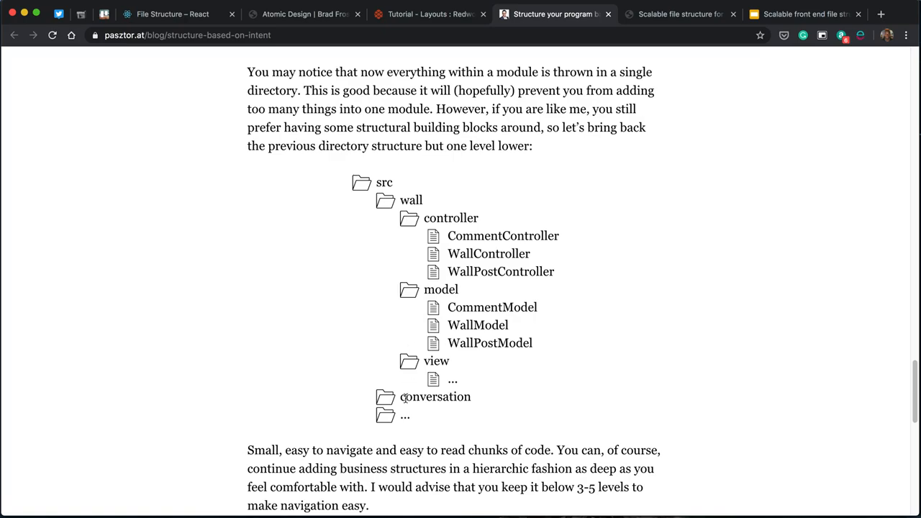
{"action": "double_click", "coordinate": [434, 397]}
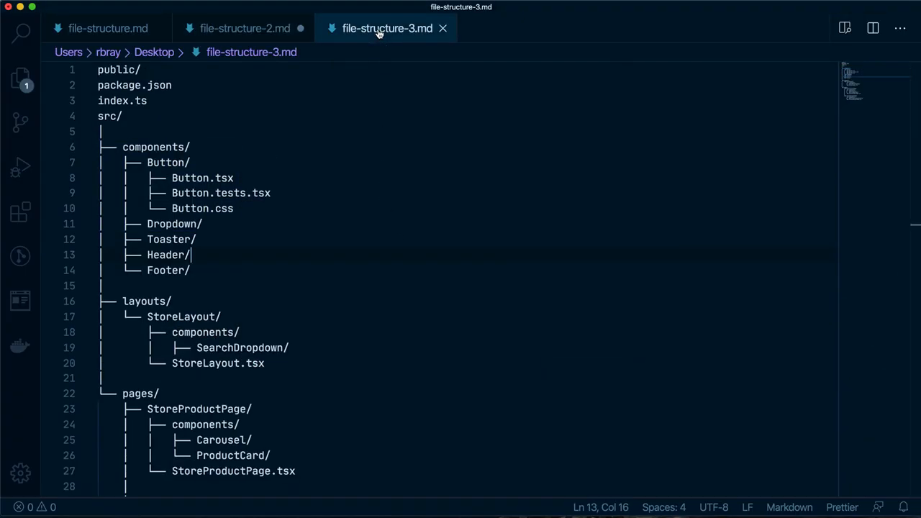
{"action": "scroll", "scroll_direction": "down", "scroll_amount": 3}
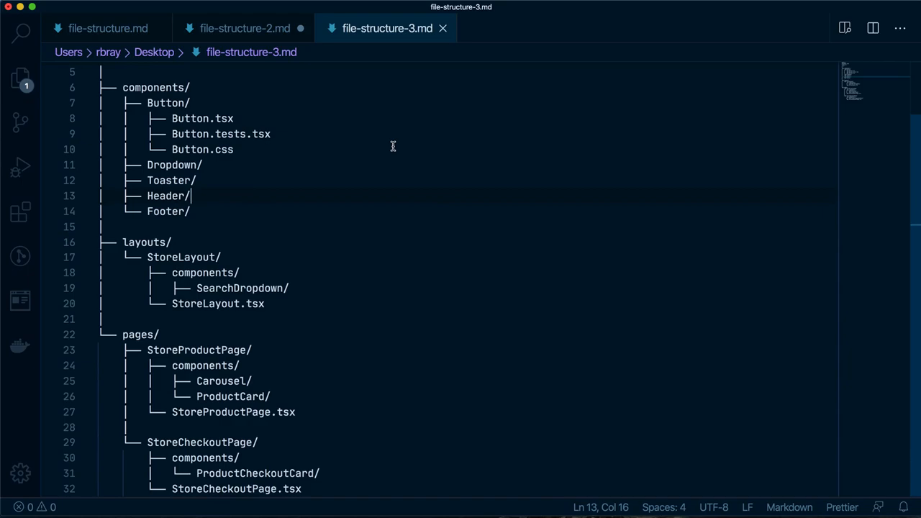
{"action": "scroll", "scroll_direction": "up", "scroll_amount": 3}
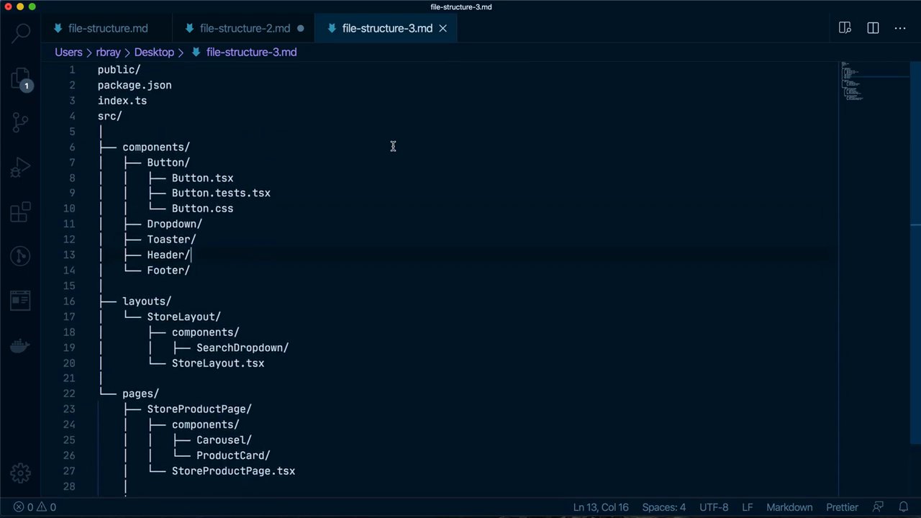
{"action": "mouse_move", "coordinate": [267, 216]}
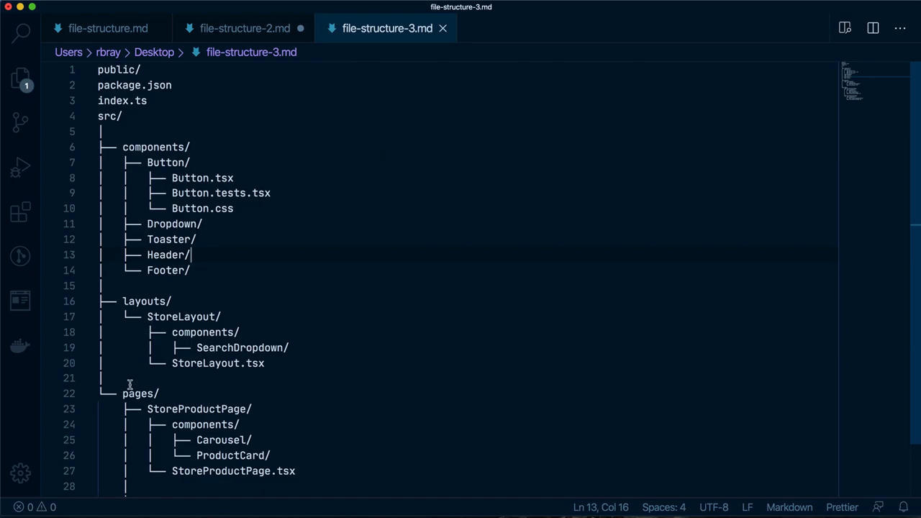
{"action": "scroll", "scroll_direction": "down", "scroll_amount": 3}
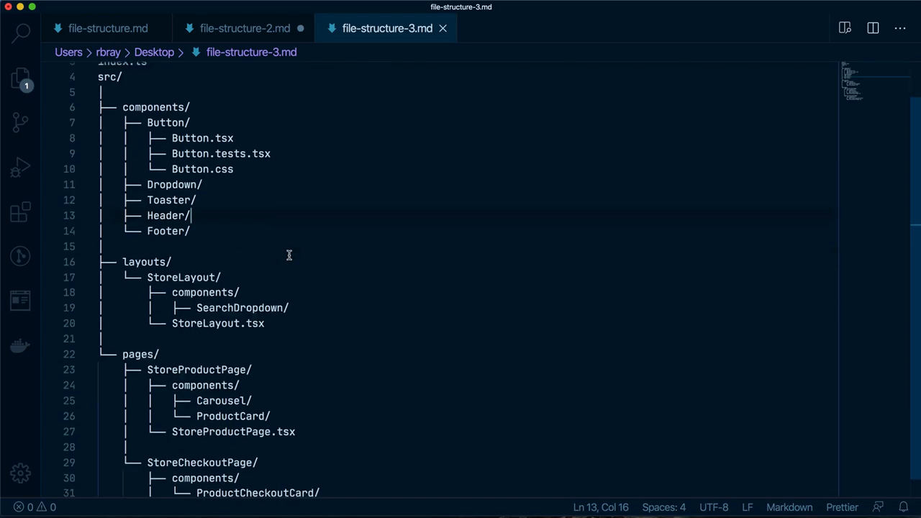
{"action": "double_click", "coordinate": [155, 118]}
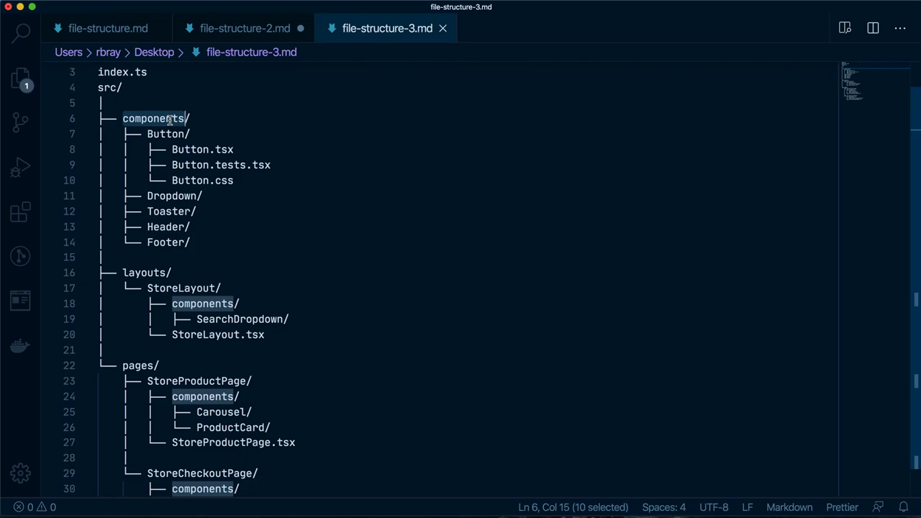
{"action": "mouse_move", "coordinate": [222, 222]}
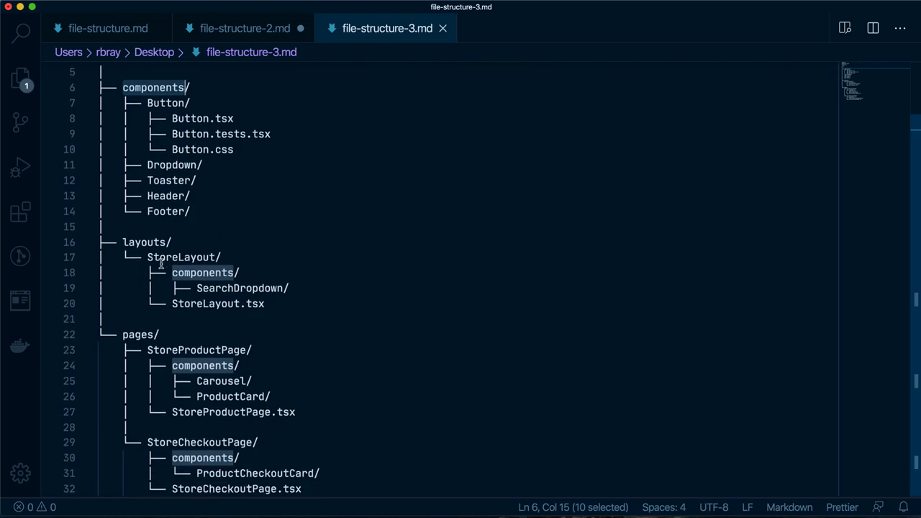
{"action": "mouse_move", "coordinate": [170, 257]}
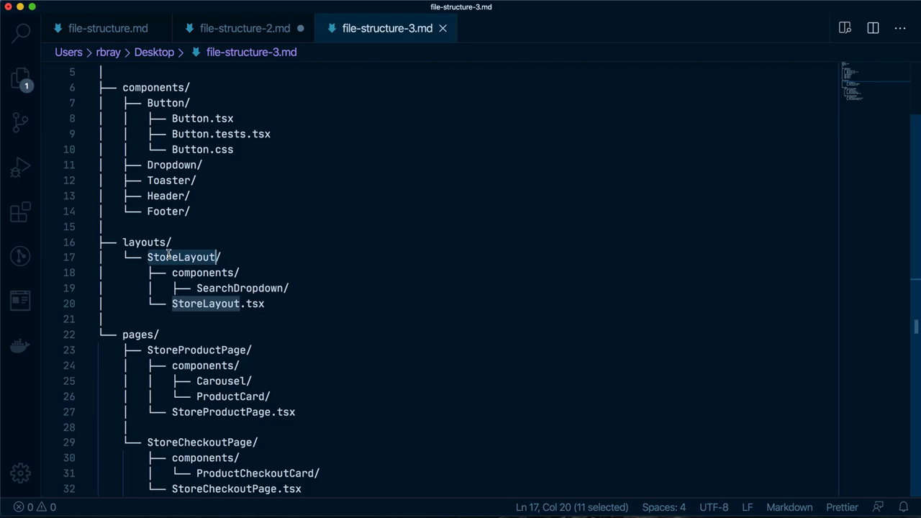
{"action": "left_click", "coordinate": [228, 287]}
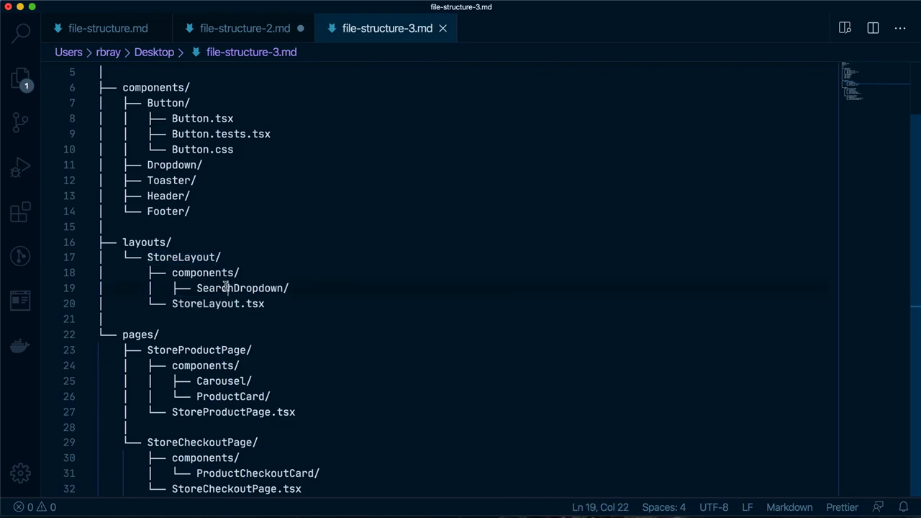
{"action": "double_click", "coordinate": [239, 288]}
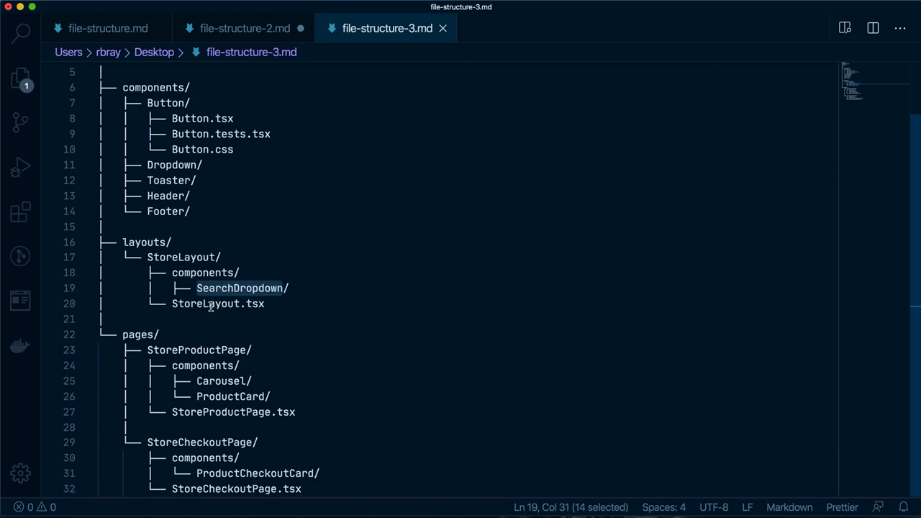
{"action": "left_click", "coordinate": [217, 303]}
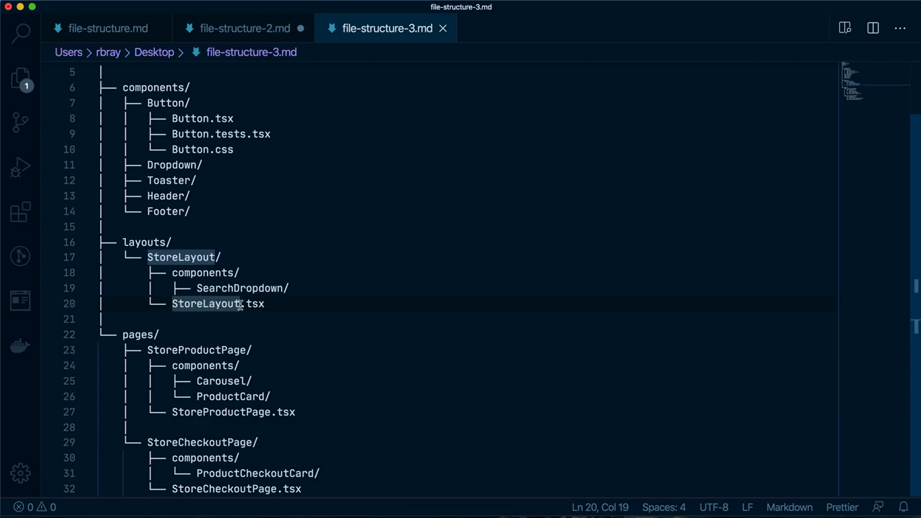
{"action": "double_click", "coordinate": [239, 288]}
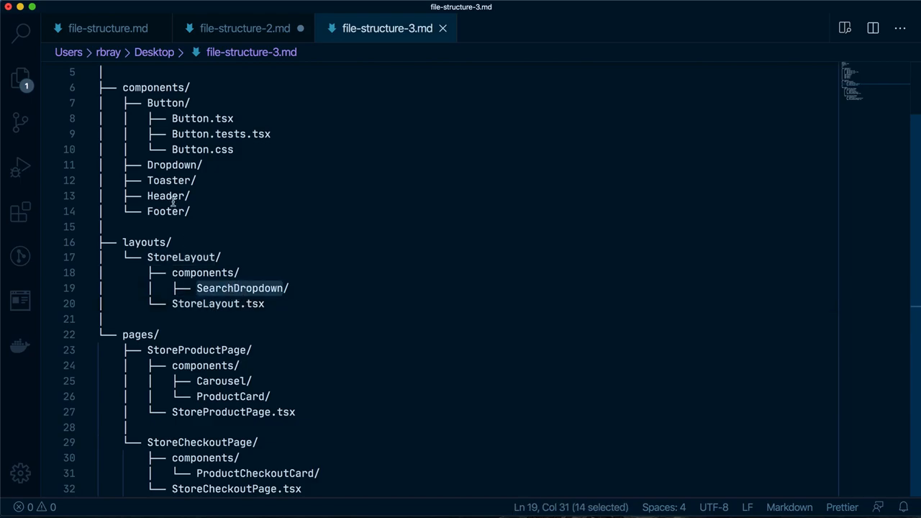
{"action": "mouse_move", "coordinate": [176, 251]}
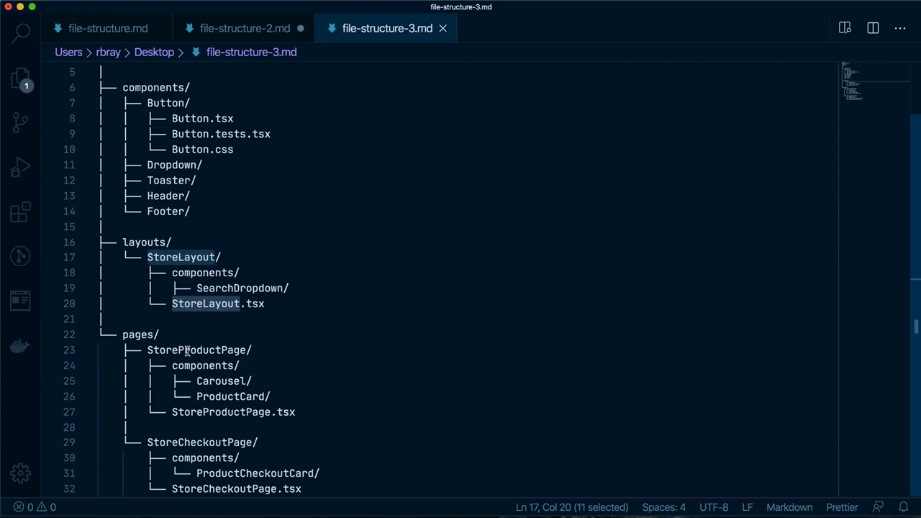
{"action": "mouse_move", "coordinate": [198, 323]}
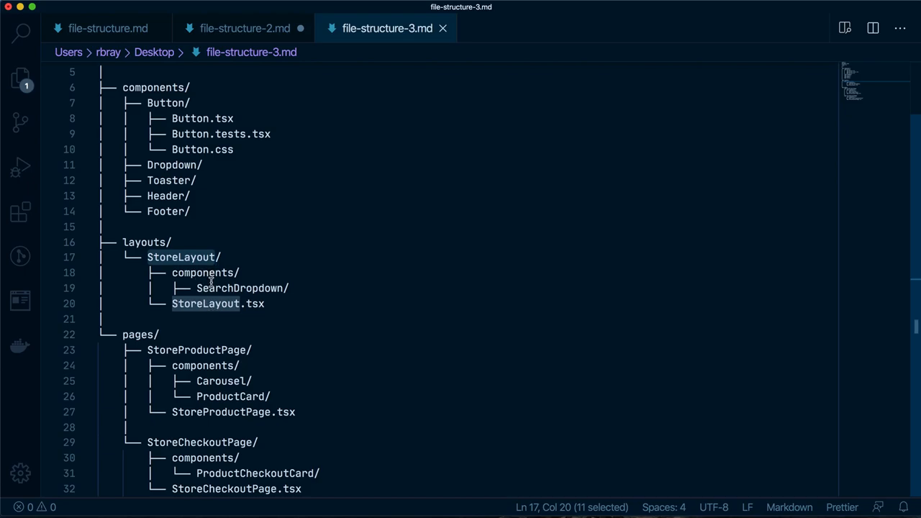
{"action": "mouse_move", "coordinate": [273, 306]}
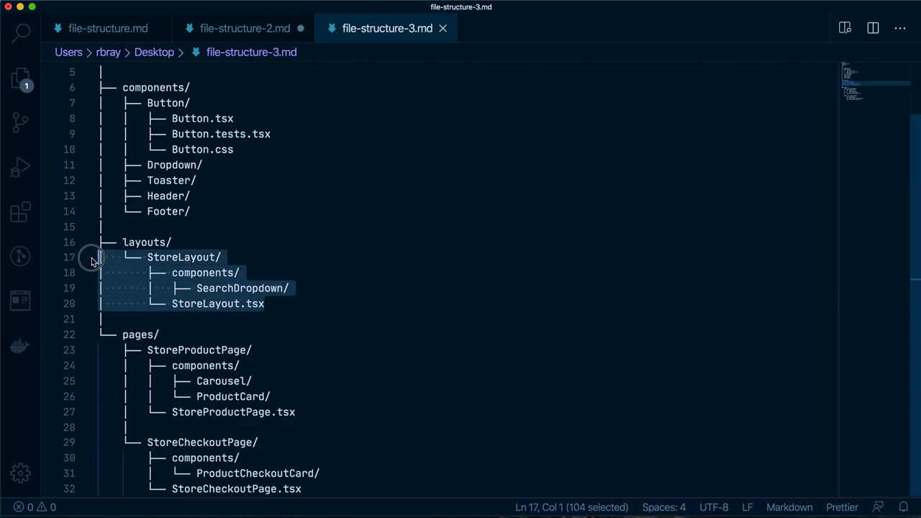
{"action": "left_click", "coordinate": [221, 318]}
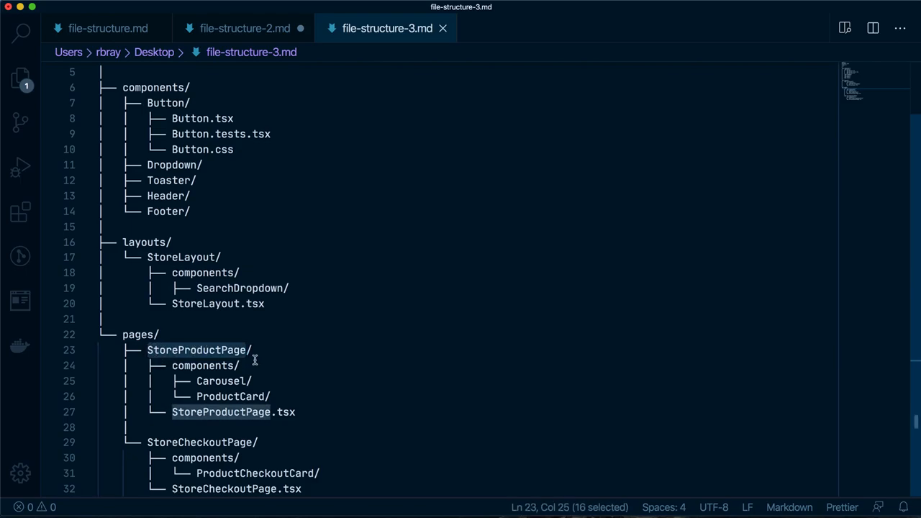
{"action": "mouse_move", "coordinate": [210, 404]}
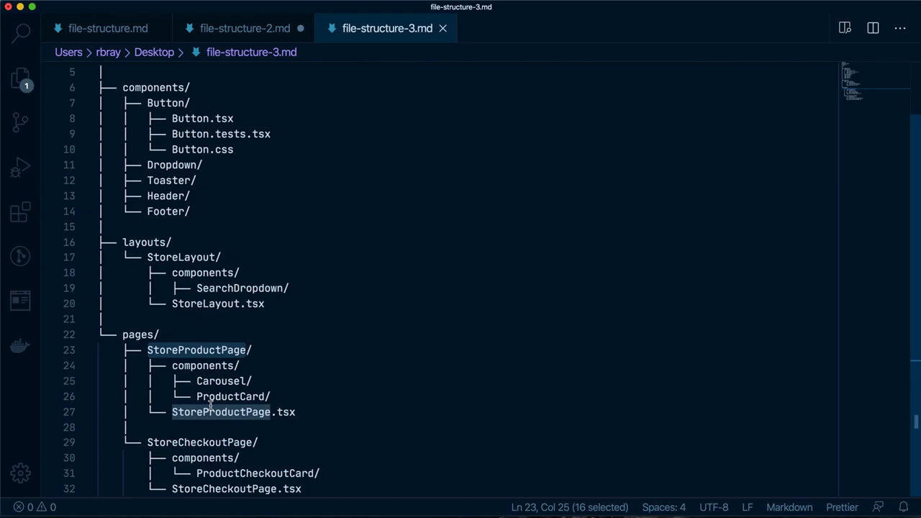
{"action": "mouse_move", "coordinate": [196, 449]}
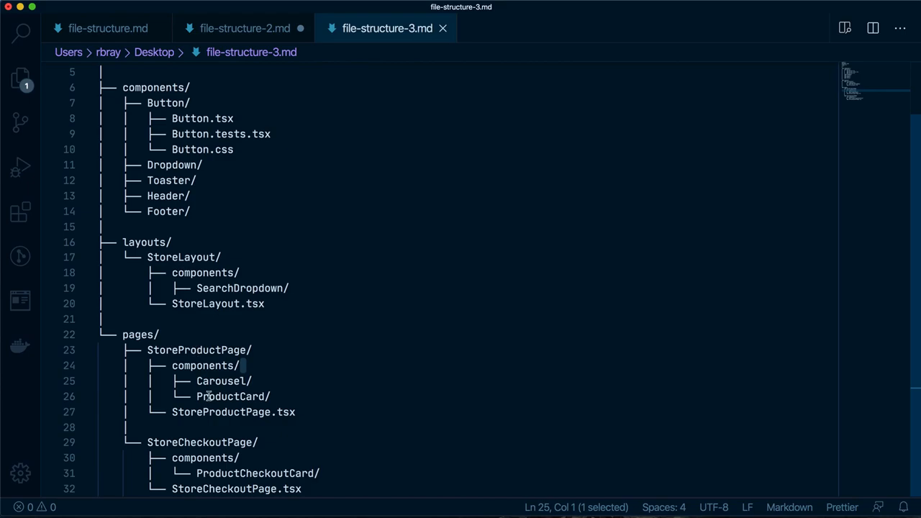
{"action": "mouse_move", "coordinate": [210, 429]}
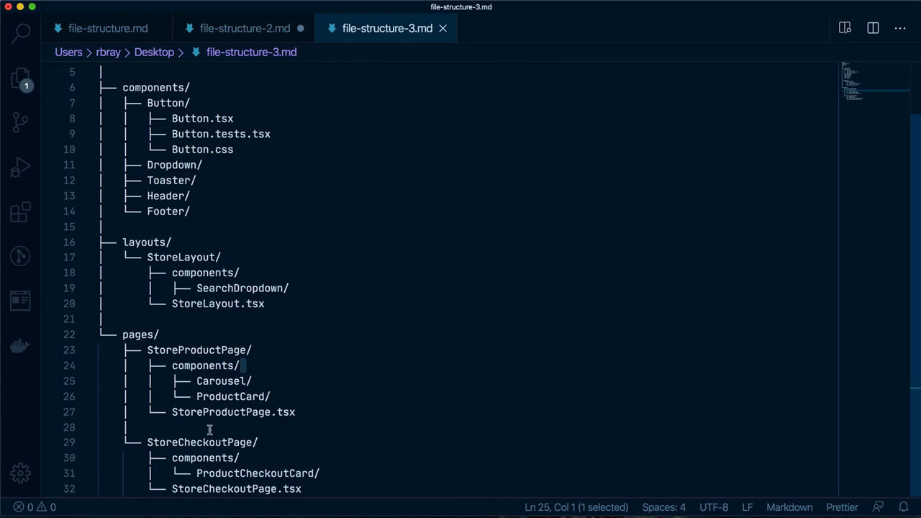
{"action": "mouse_move", "coordinate": [239, 394]}
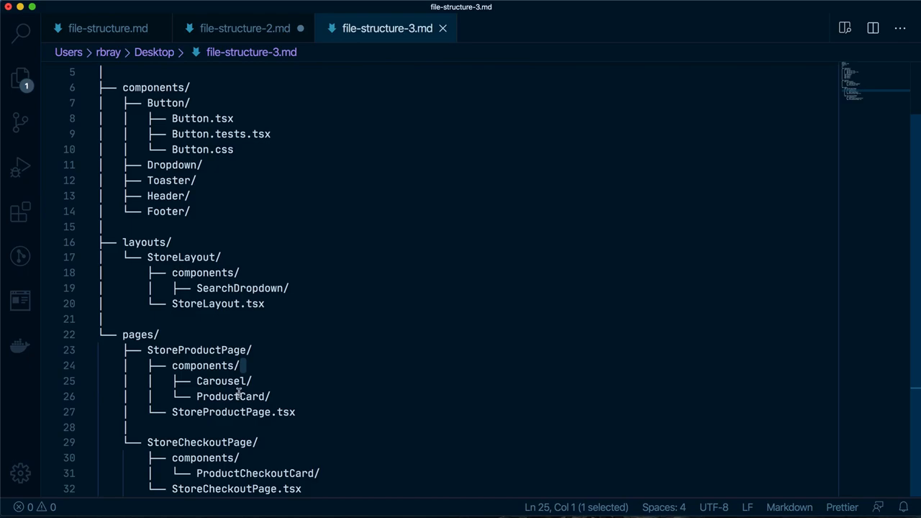
{"action": "mouse_move", "coordinate": [242, 395]}
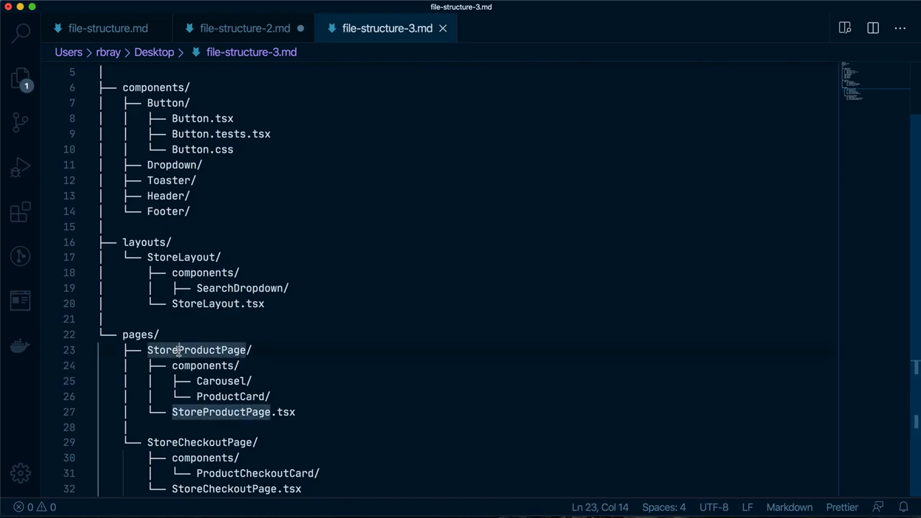
{"action": "double_click", "coordinate": [200, 442]}
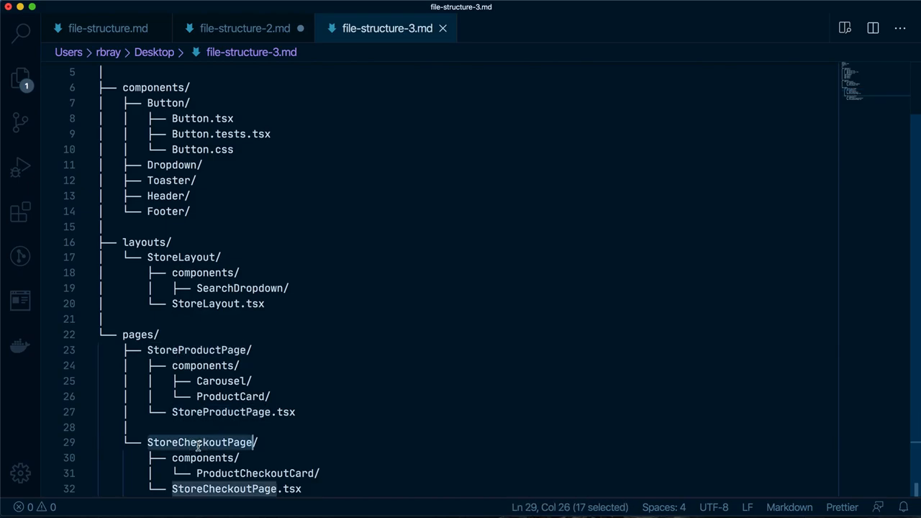
{"action": "mouse_move", "coordinate": [234, 474]}
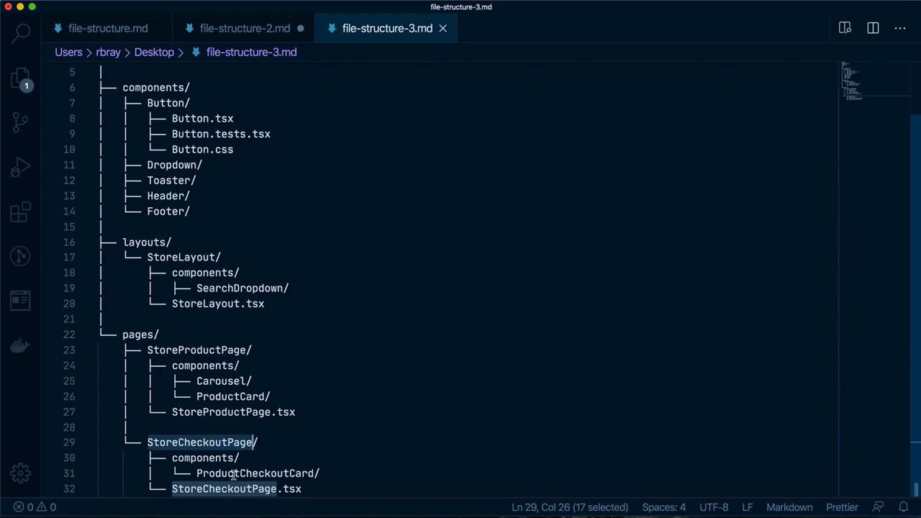
{"action": "left_click", "coordinate": [236, 472]}
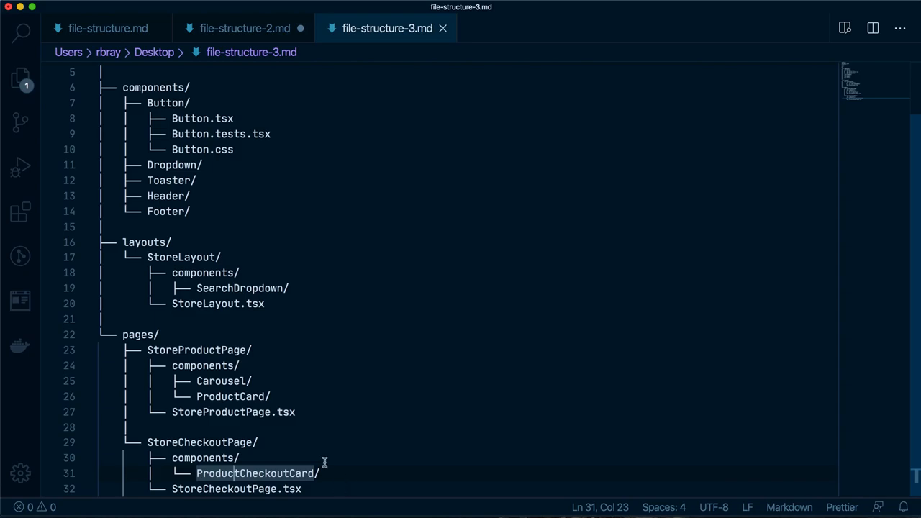
{"action": "mouse_move", "coordinate": [291, 414]}
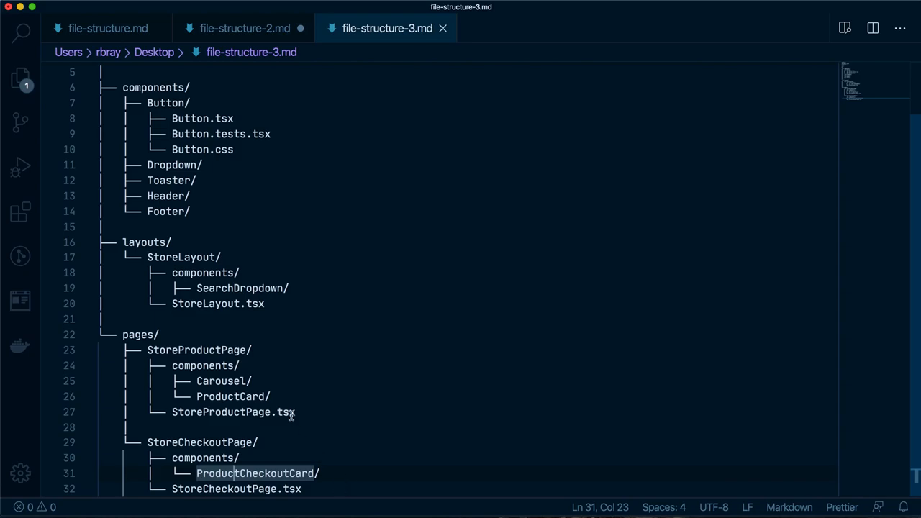
{"action": "mouse_move", "coordinate": [185, 196]}
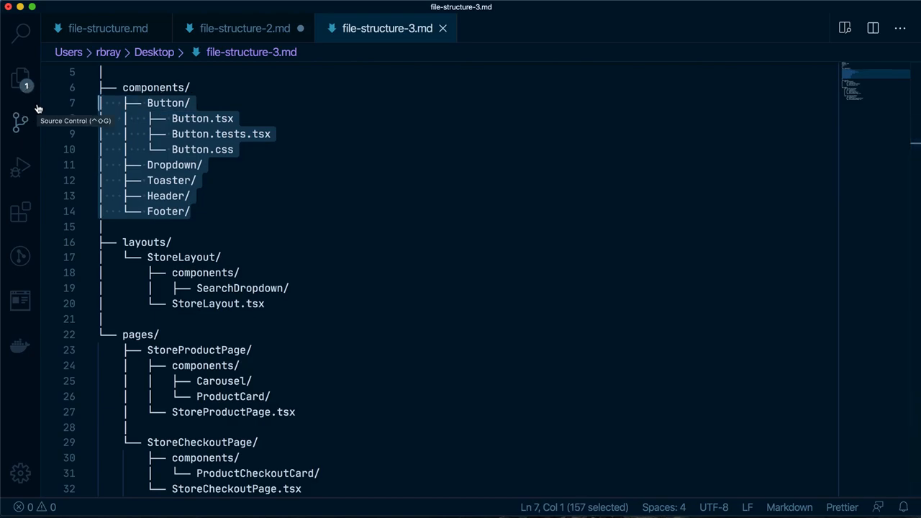
{"action": "mouse_move", "coordinate": [180, 202]}
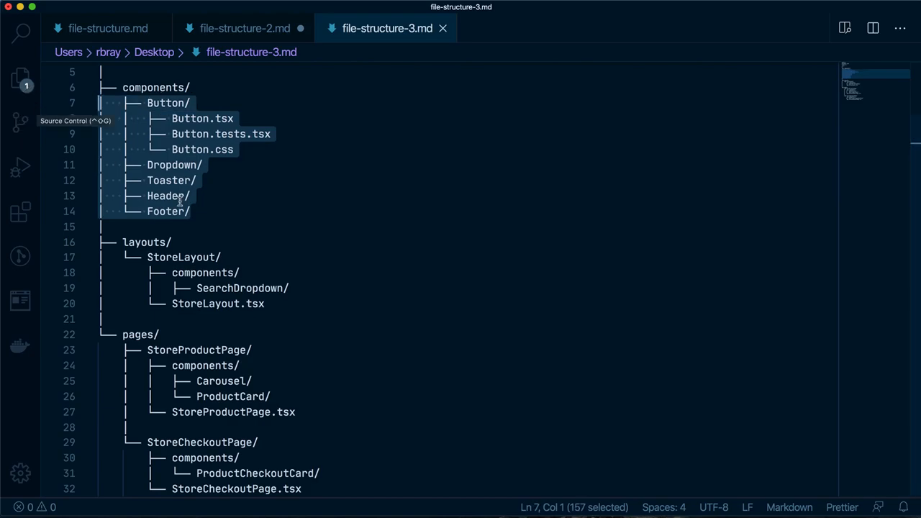
{"action": "left_click", "coordinate": [206, 228]}
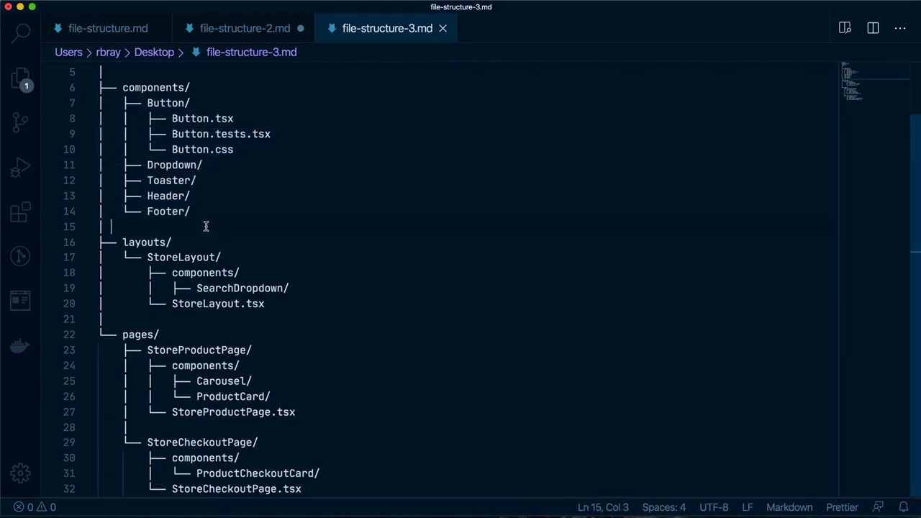
{"action": "mouse_move", "coordinate": [199, 213]}
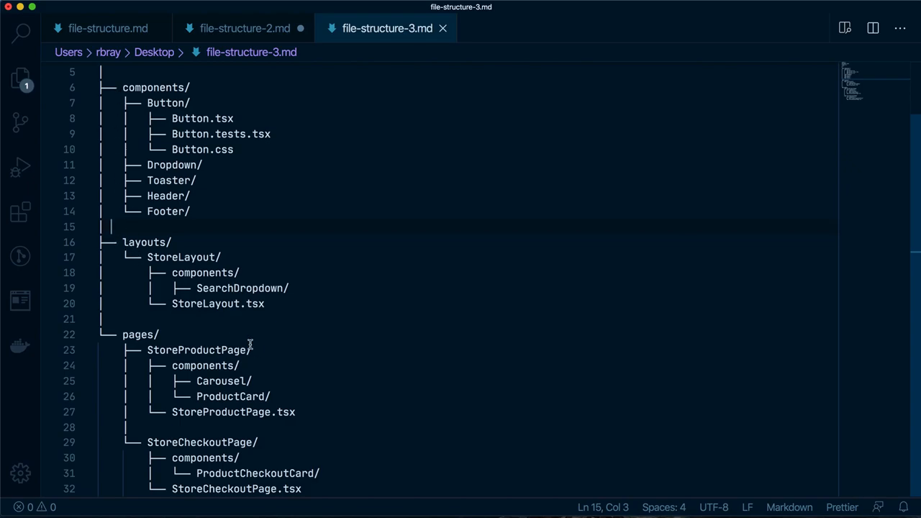
{"action": "mouse_move", "coordinate": [172, 278]}
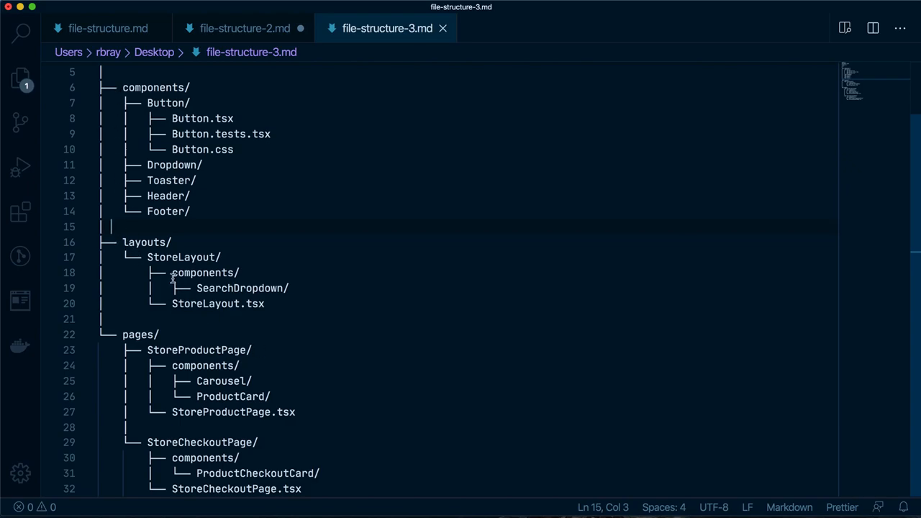
{"action": "mouse_move", "coordinate": [196, 288]}
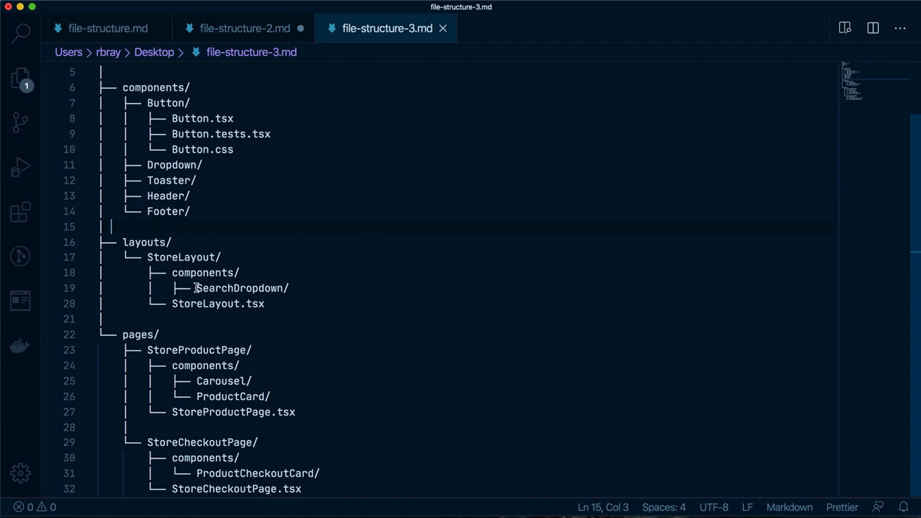
{"action": "mouse_move", "coordinate": [211, 291]}
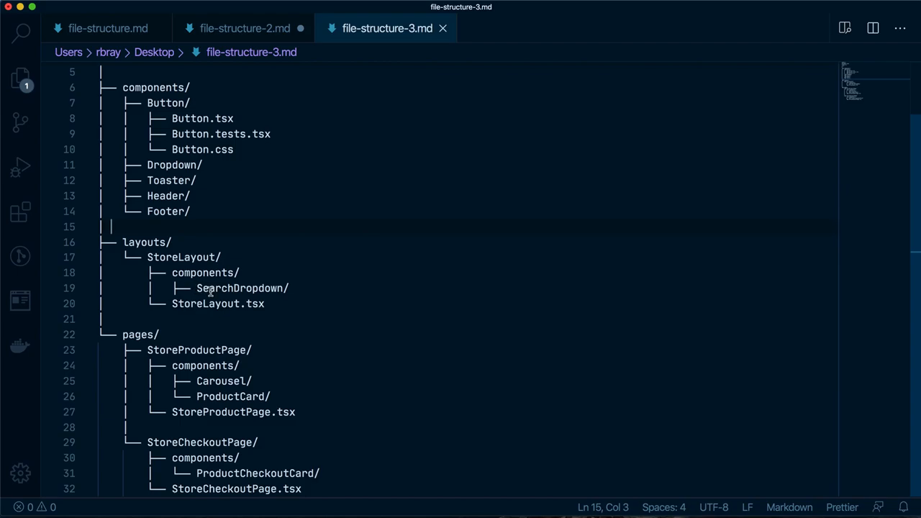
{"action": "mouse_move", "coordinate": [196, 209]}
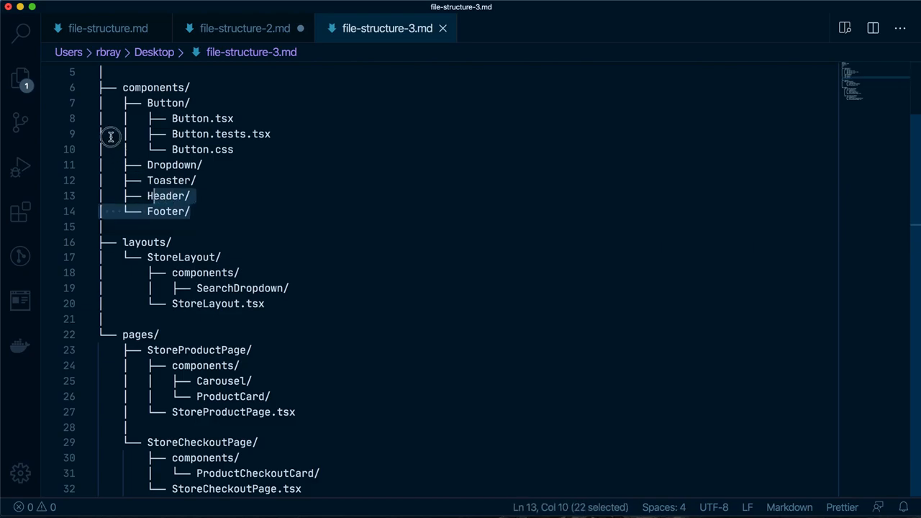
{"action": "left_click", "coordinate": [95, 103]}
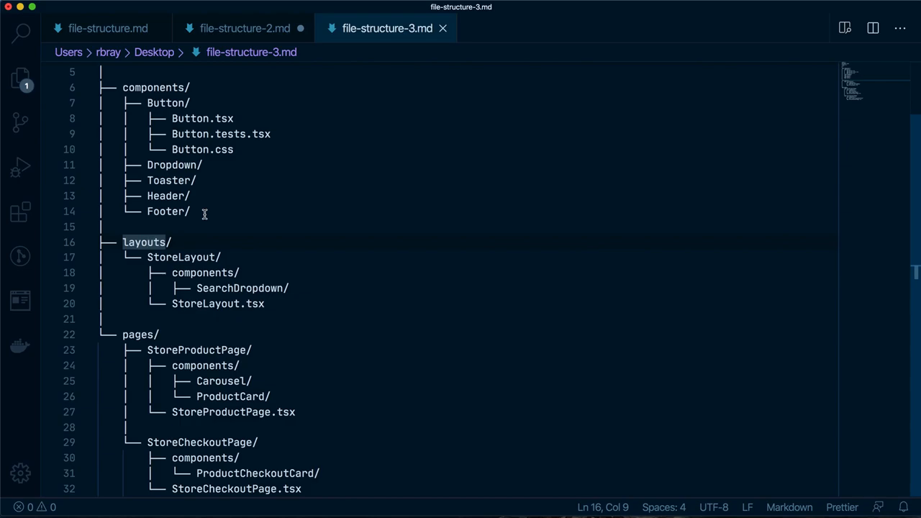
{"action": "scroll", "scroll_direction": "up", "scroll_amount": 3}
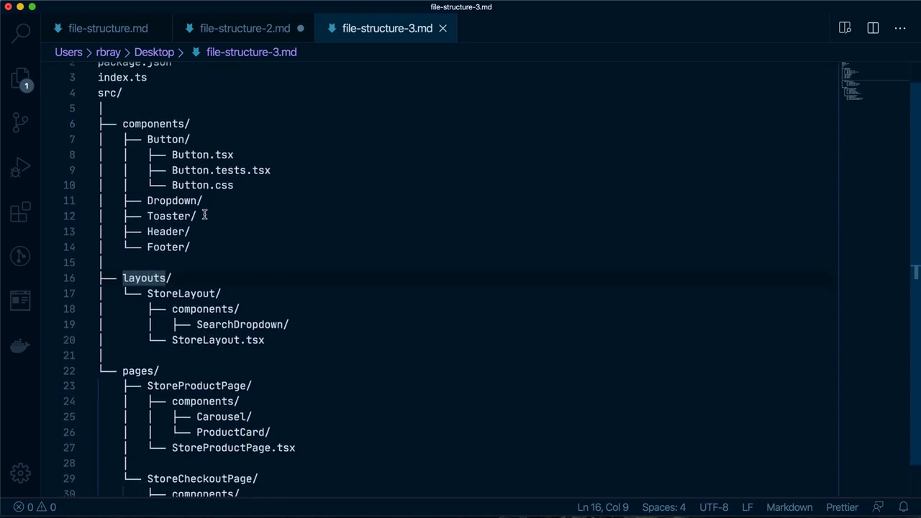
{"action": "scroll", "scroll_direction": "down", "scroll_amount": 3}
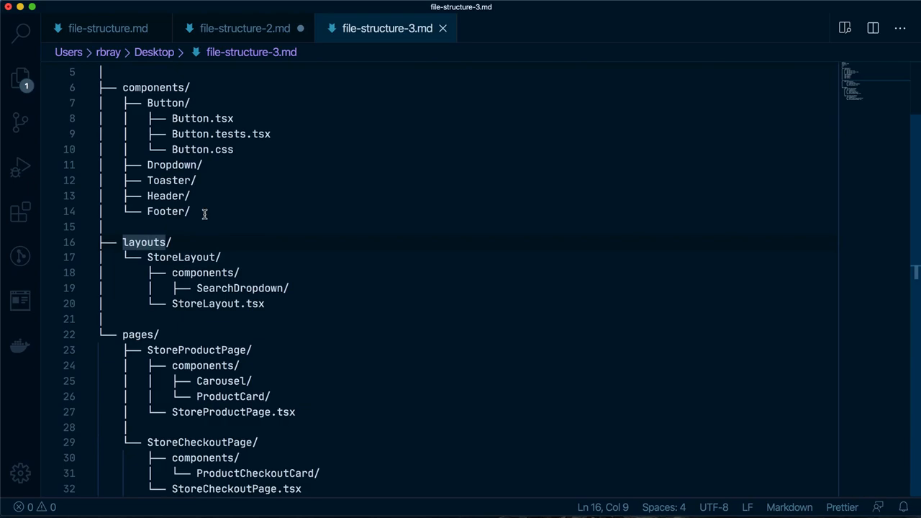